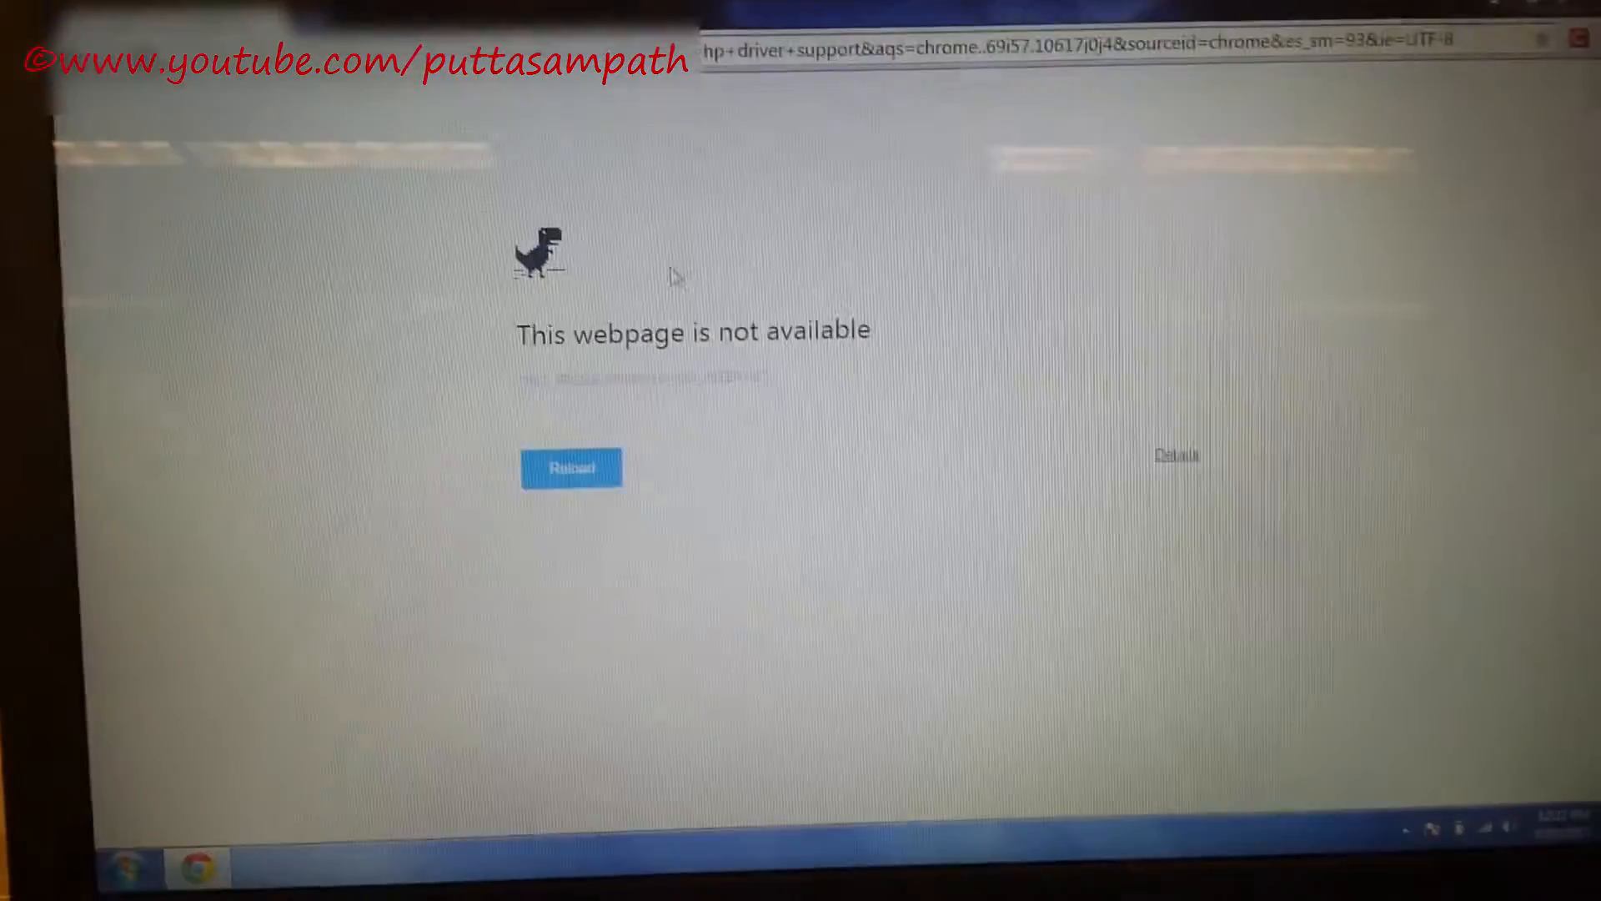
# Step: Go to gmail.com and run the downloaded upd-pcl6-x64 driver package to reach its self-extractor
pyautogui.write('gmail.com')
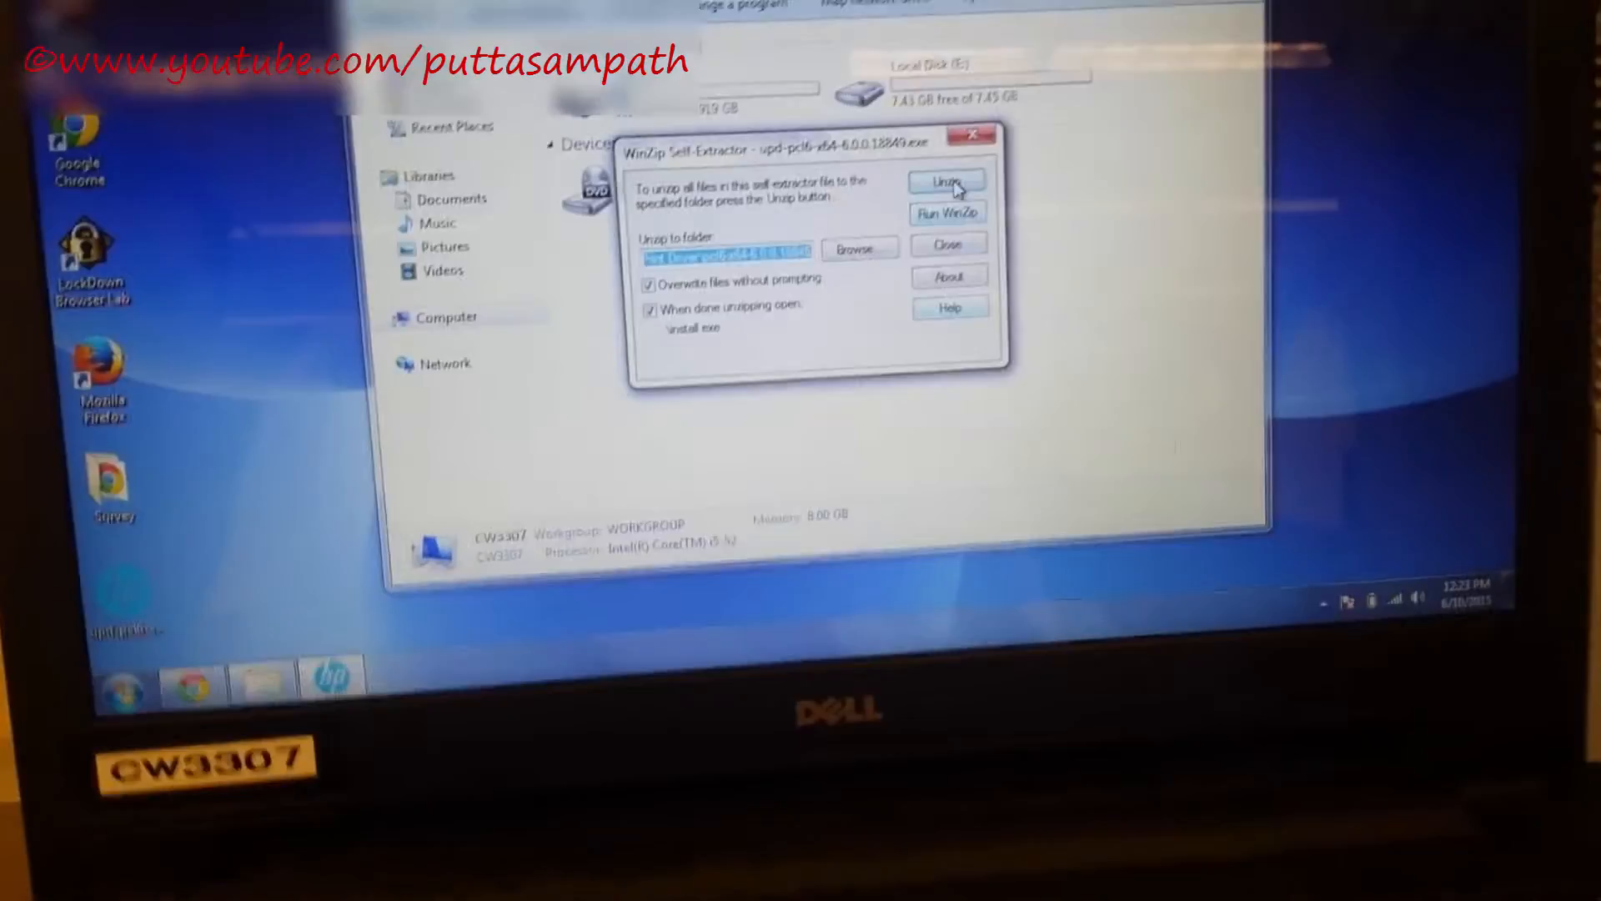
# Step: Unzip the HP print driver files into the listed destination folder
pyautogui.click(947, 181)
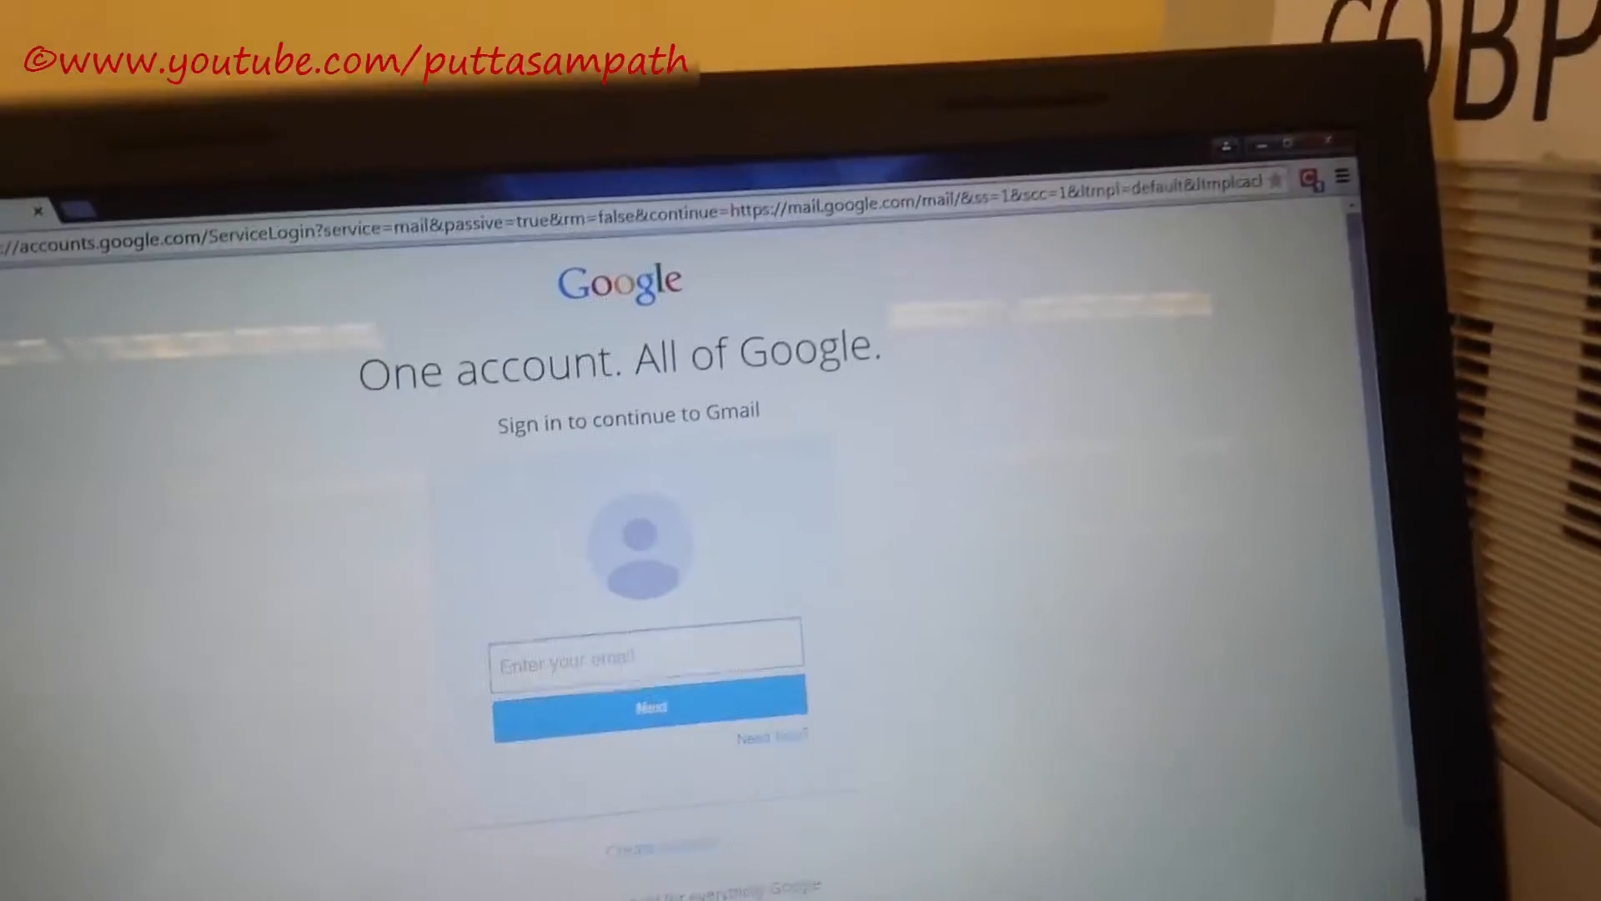
# Step: Reach Google Cloud Print's Manage page from Chrome Settings
pyautogui.click(1302, 210)
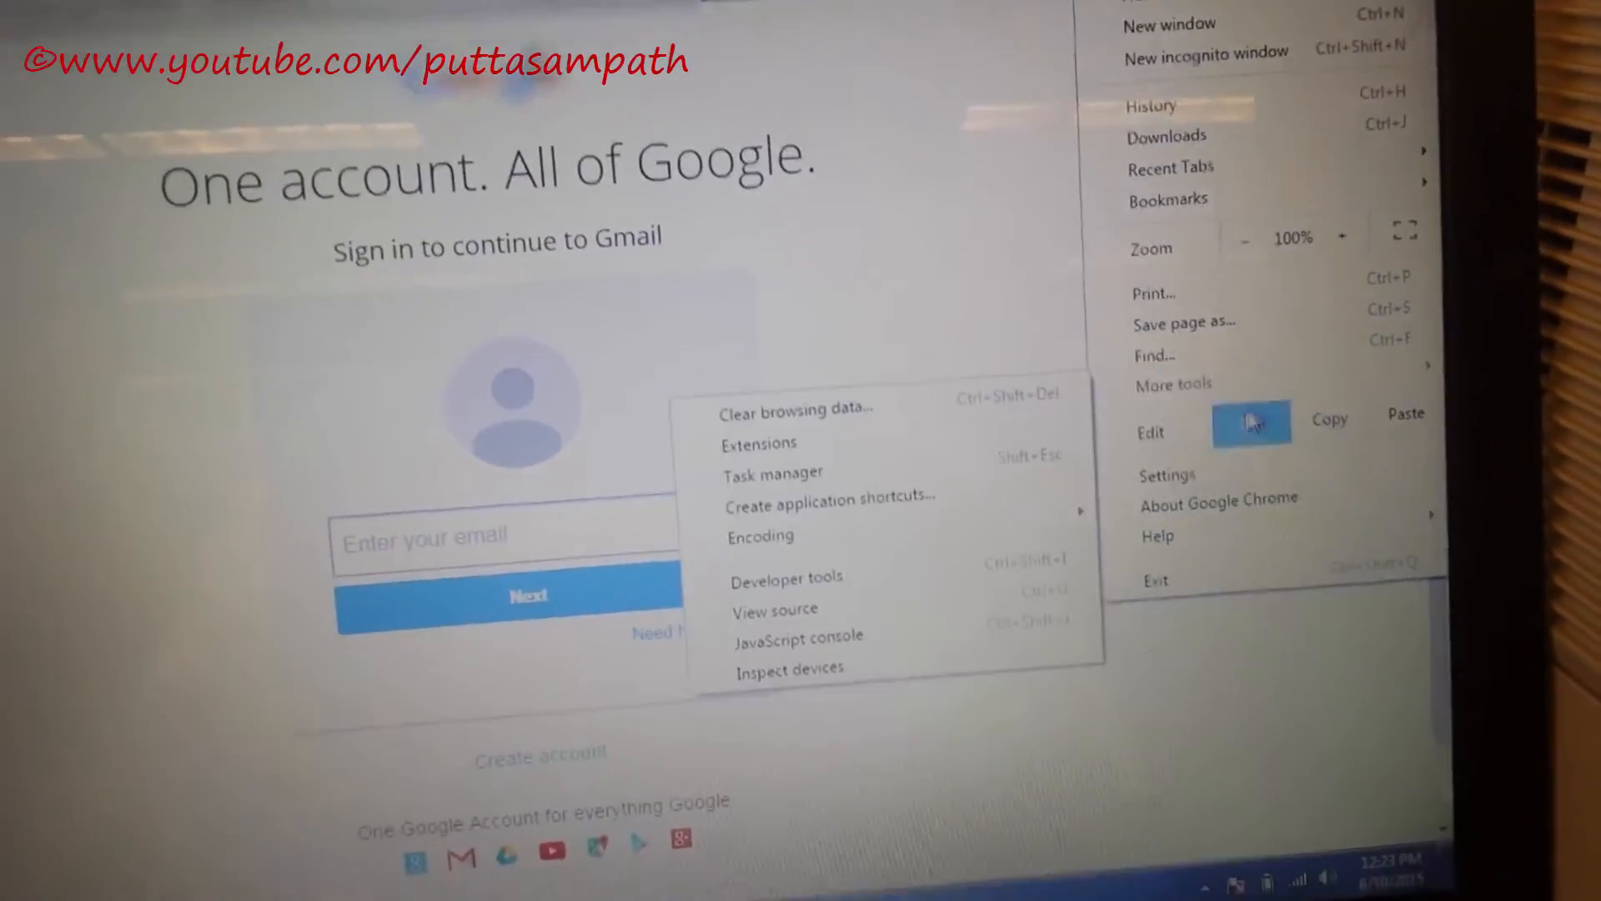
pyautogui.click(1165, 476)
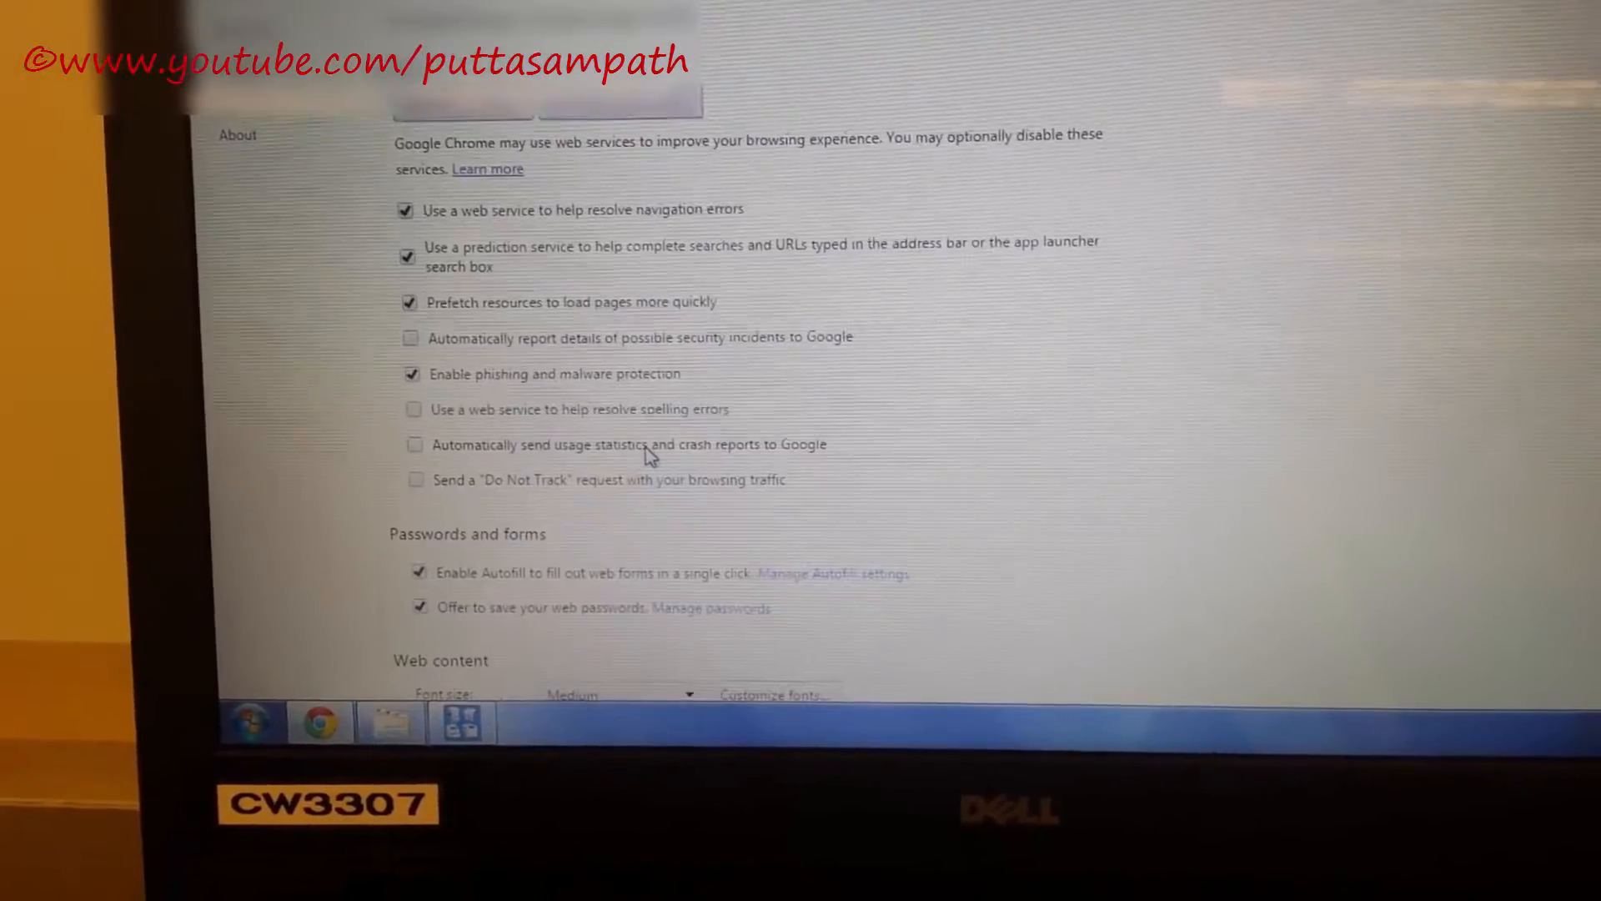
pyautogui.scroll(-3)
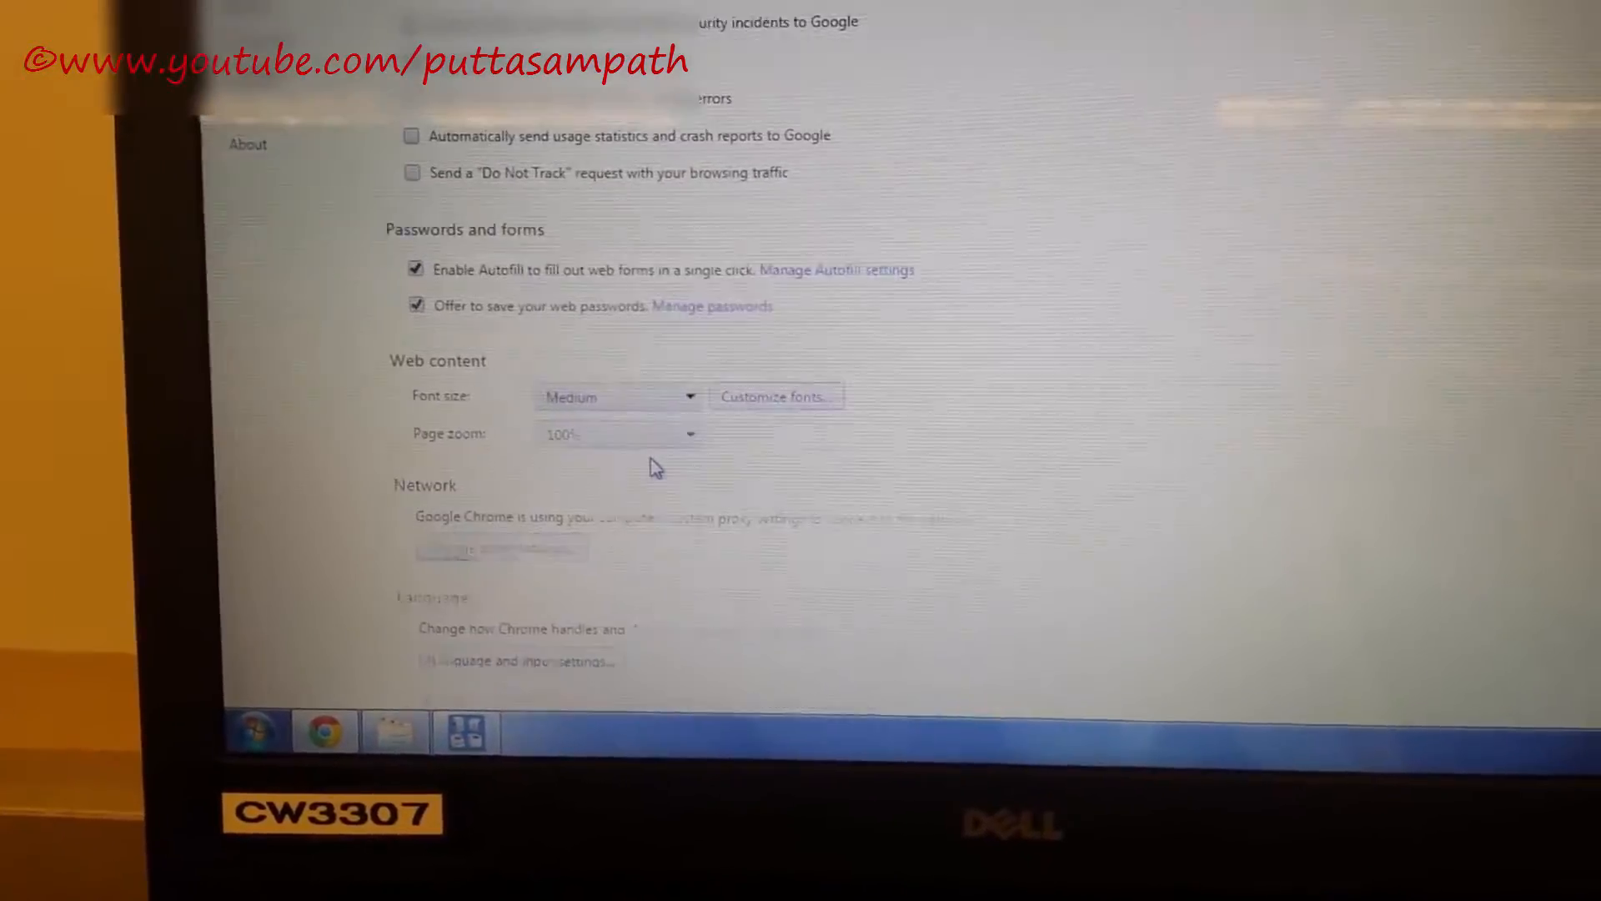
pyautogui.scroll(-3)
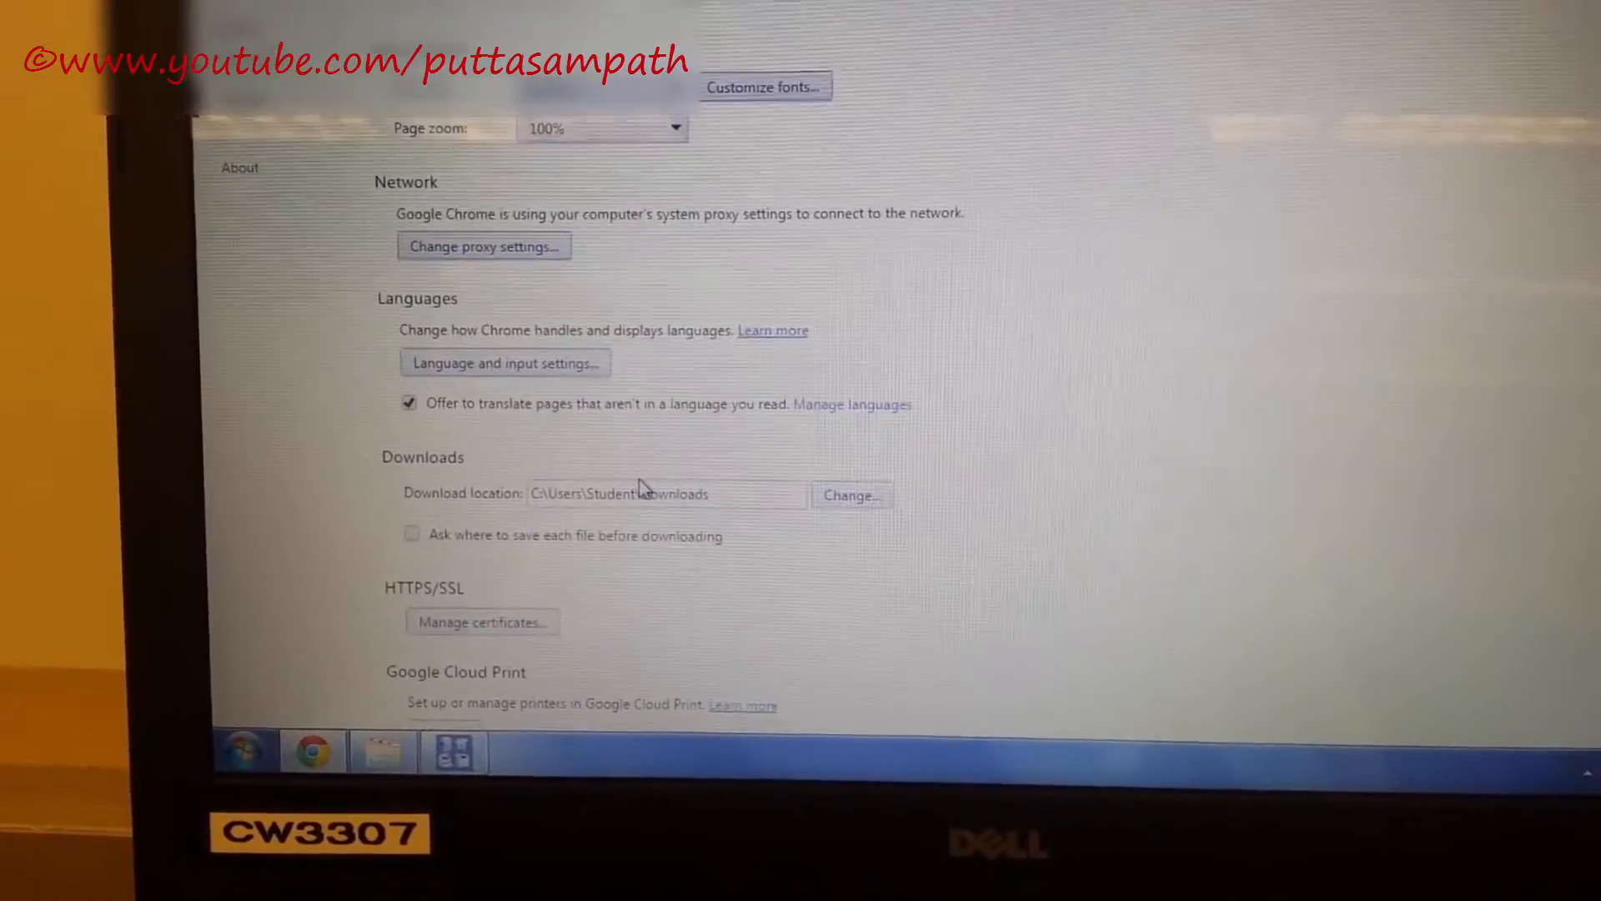
pyautogui.scroll(-3)
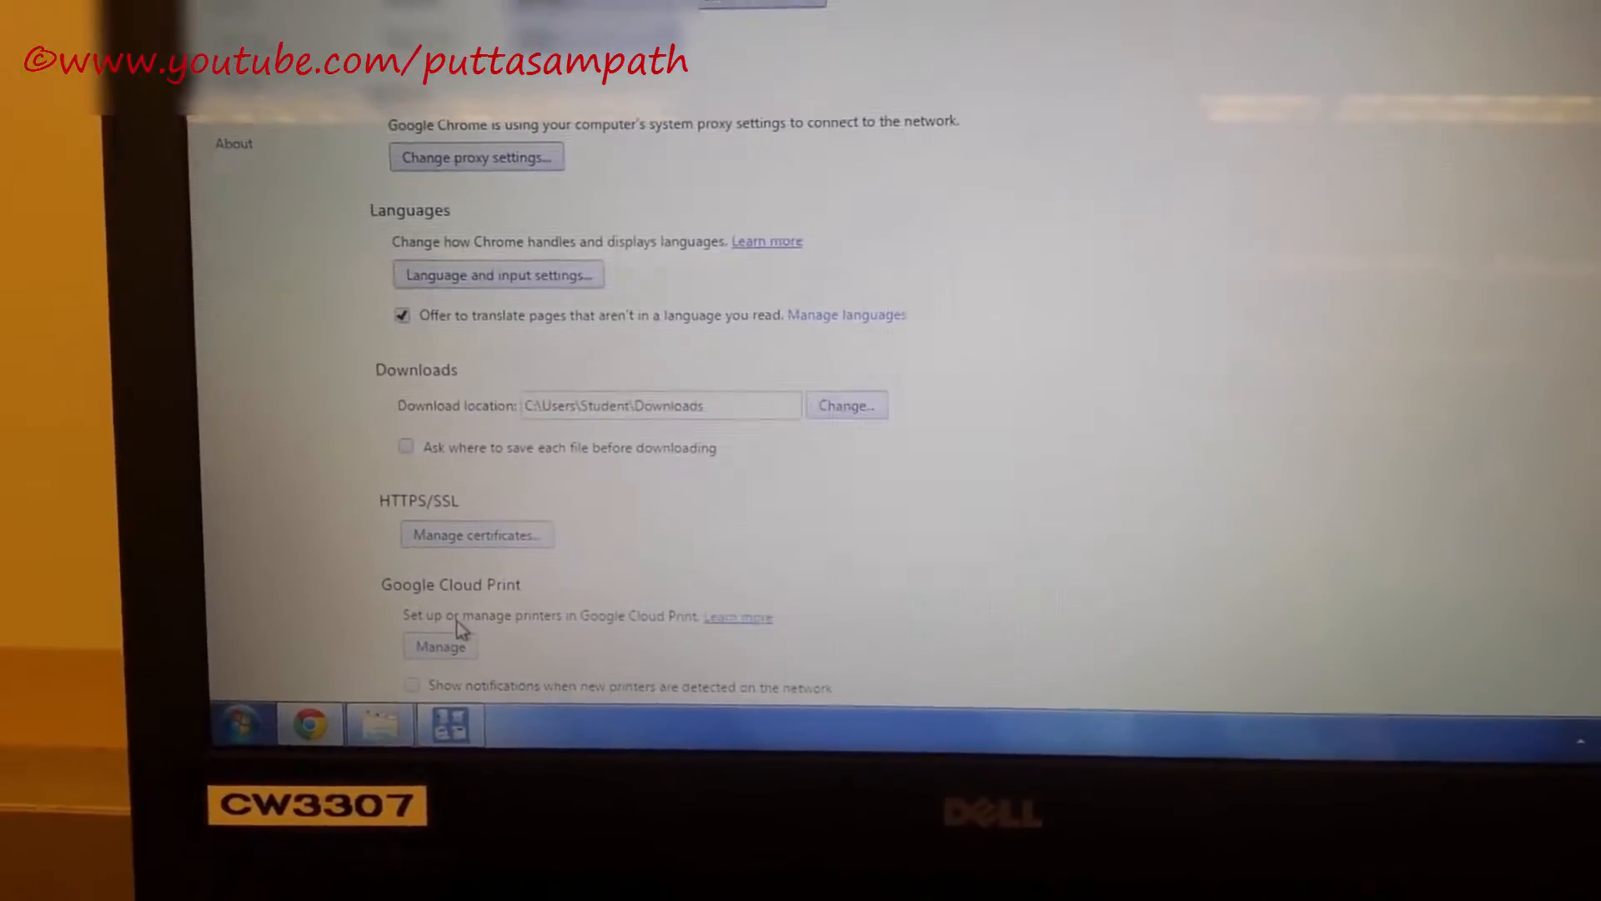
pyautogui.scroll(3)
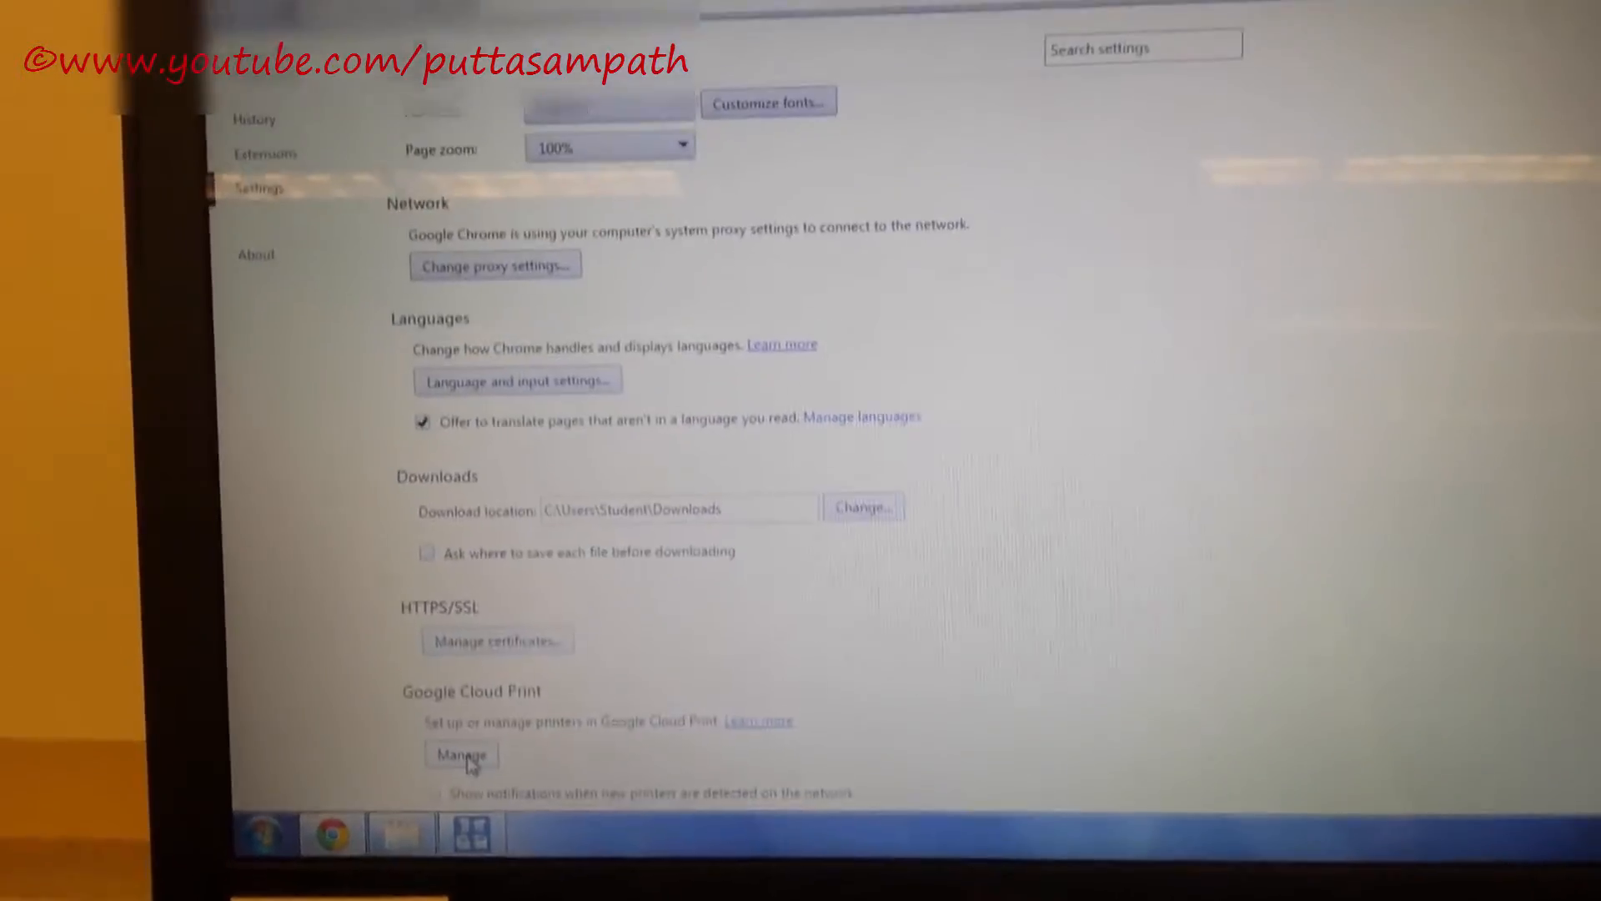
pyautogui.click(461, 754)
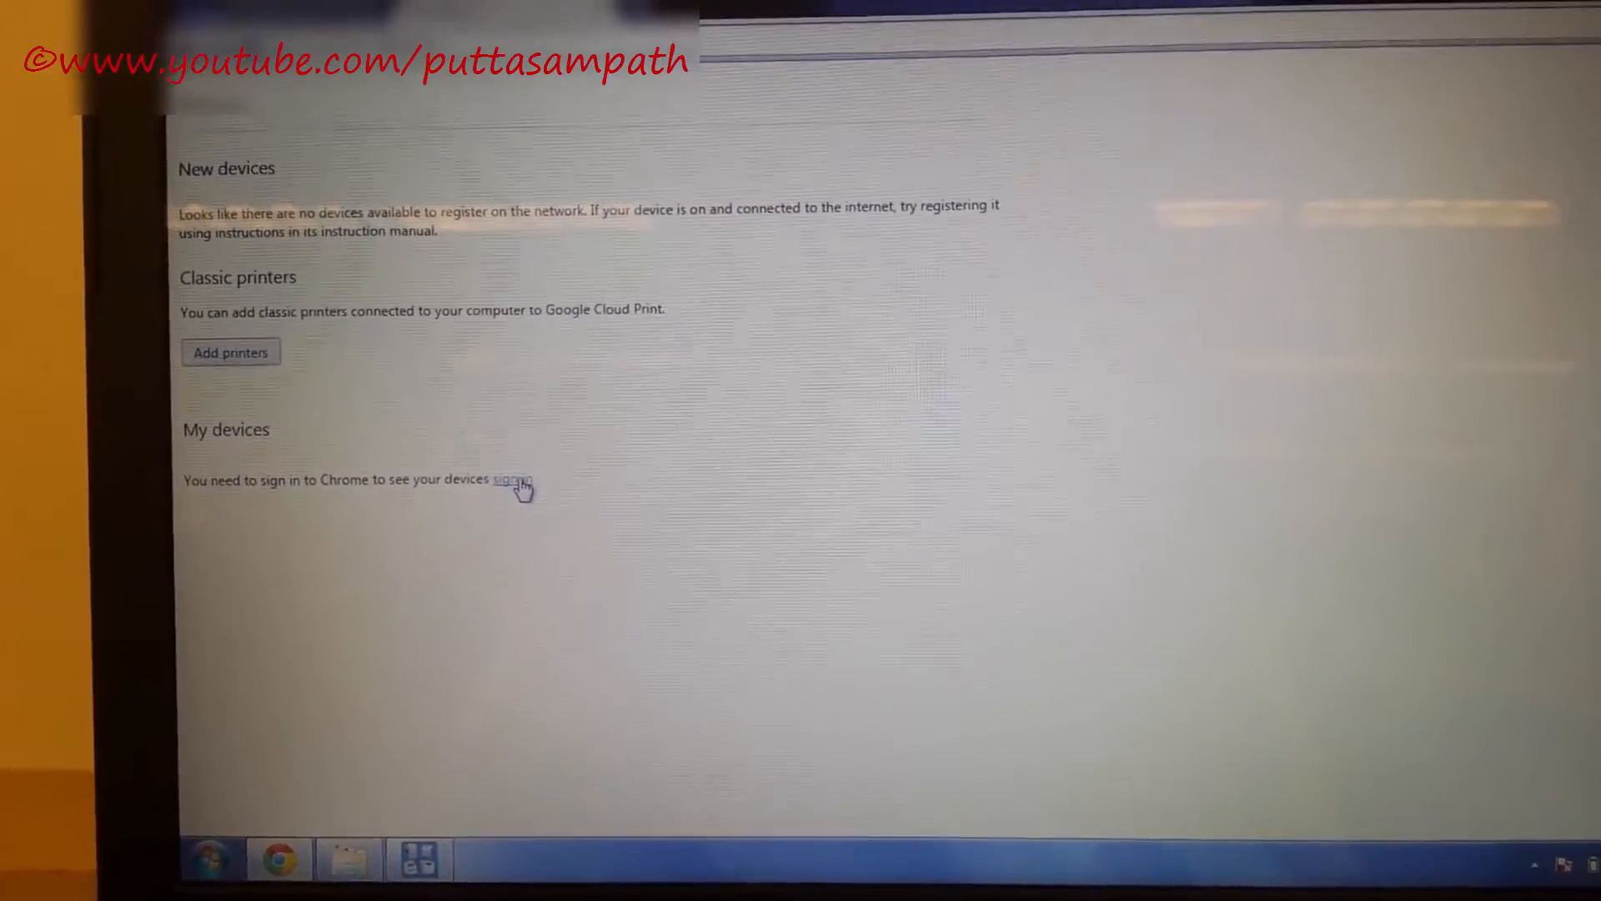
# Step: Sign in under My devices so registered devices can be listed
pyautogui.click(515, 481)
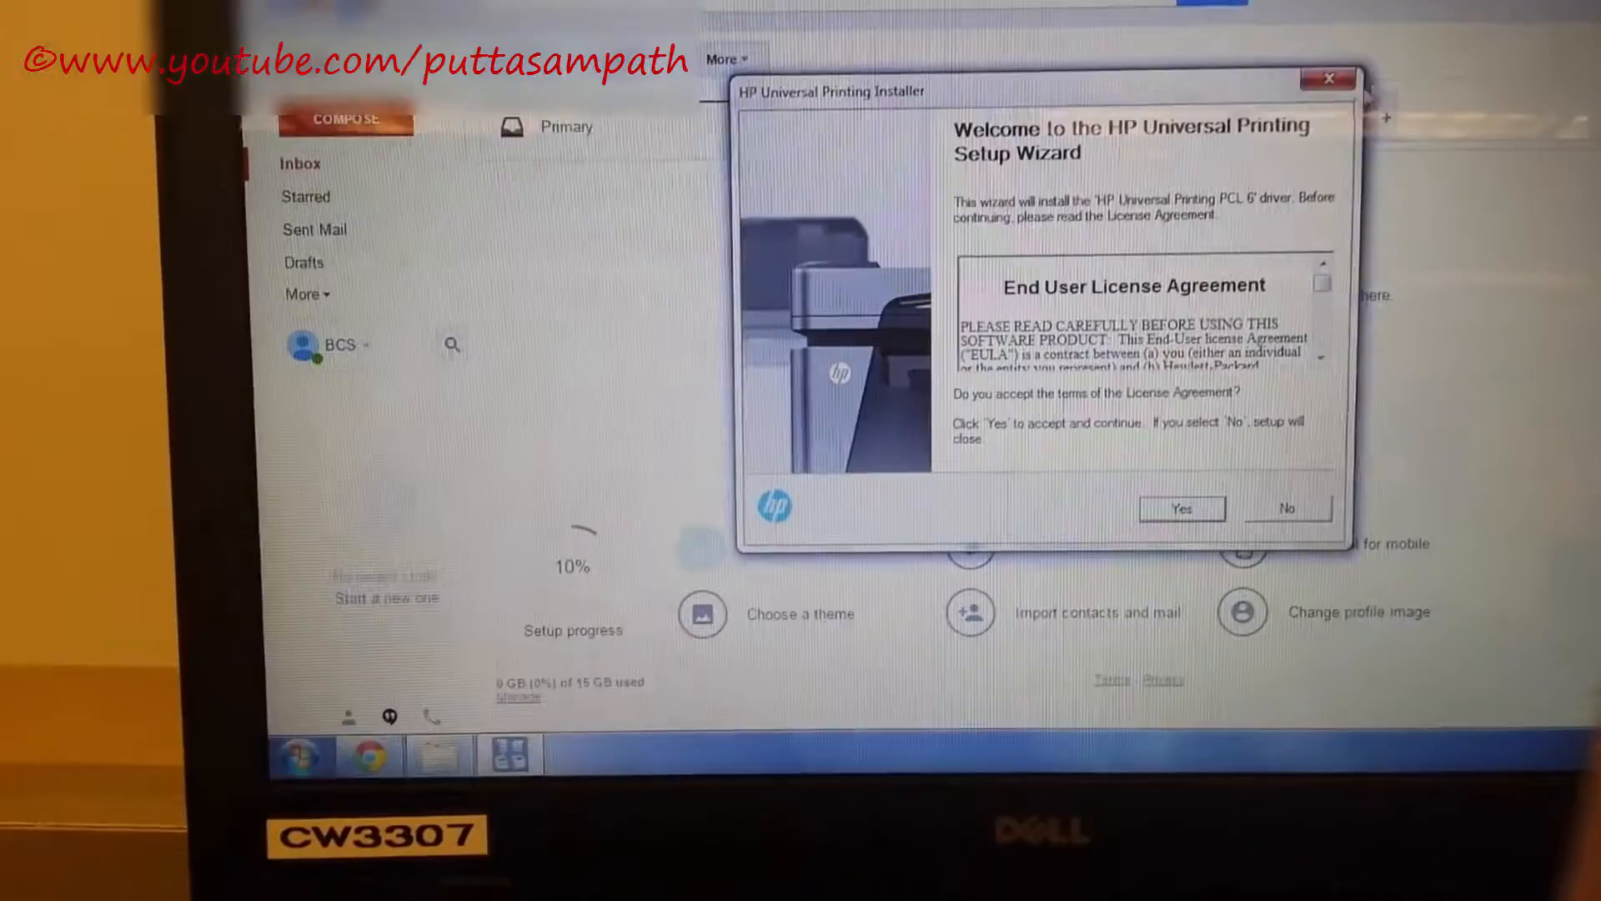
# Step: Accept the EULA, install the PCL 6 driver in USB Plug and Play mode, and finish setup
pyautogui.click(1181, 509)
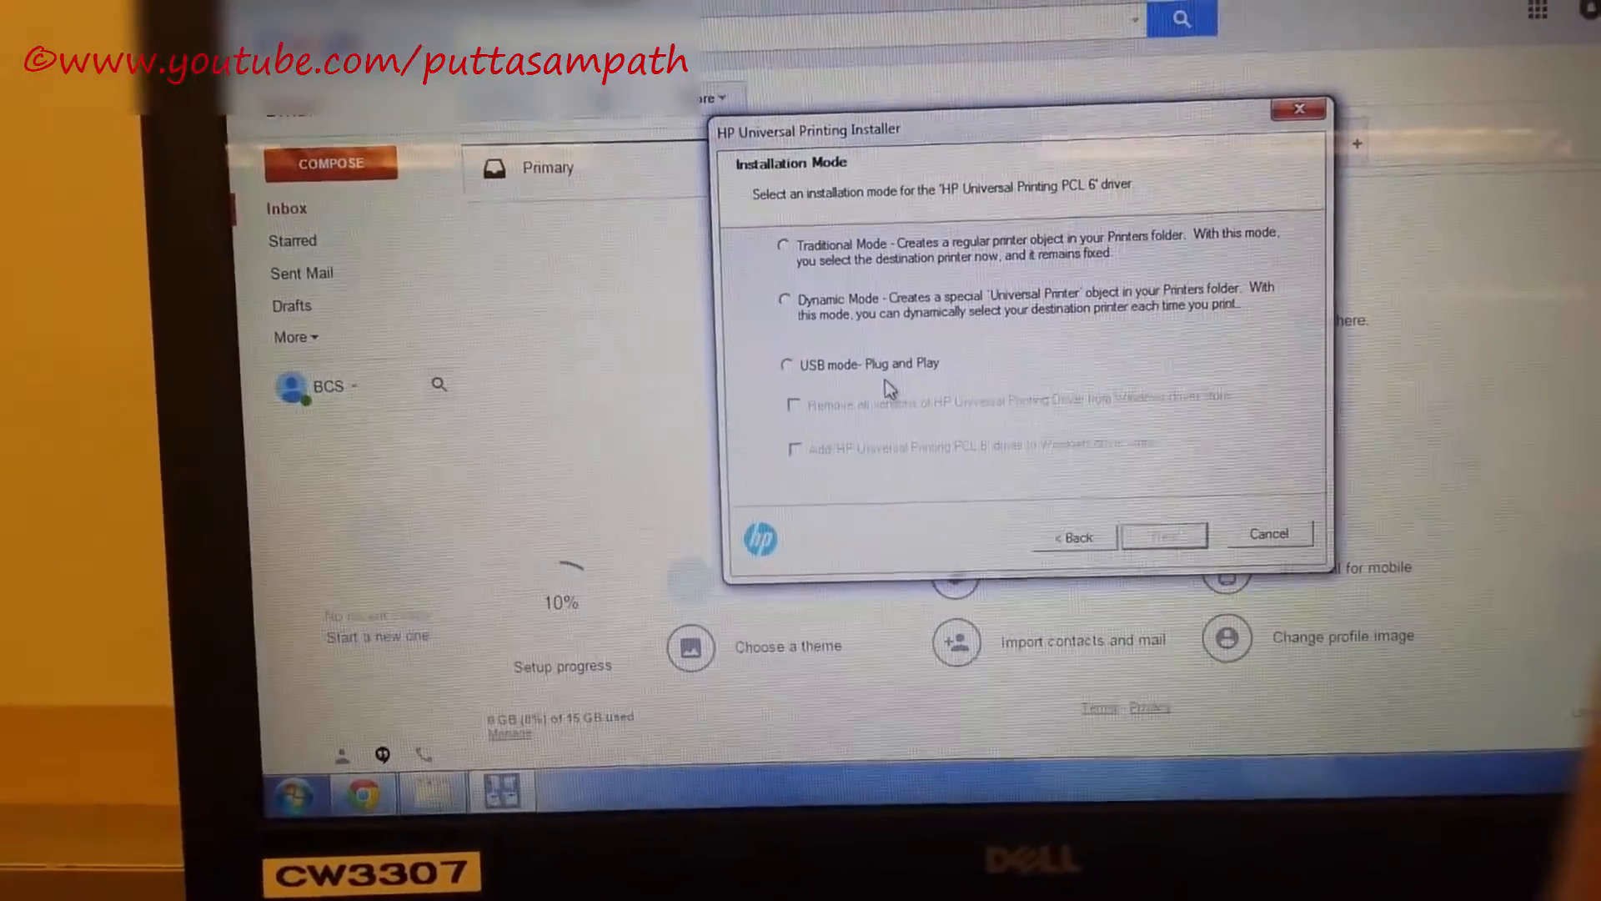
pyautogui.click(786, 365)
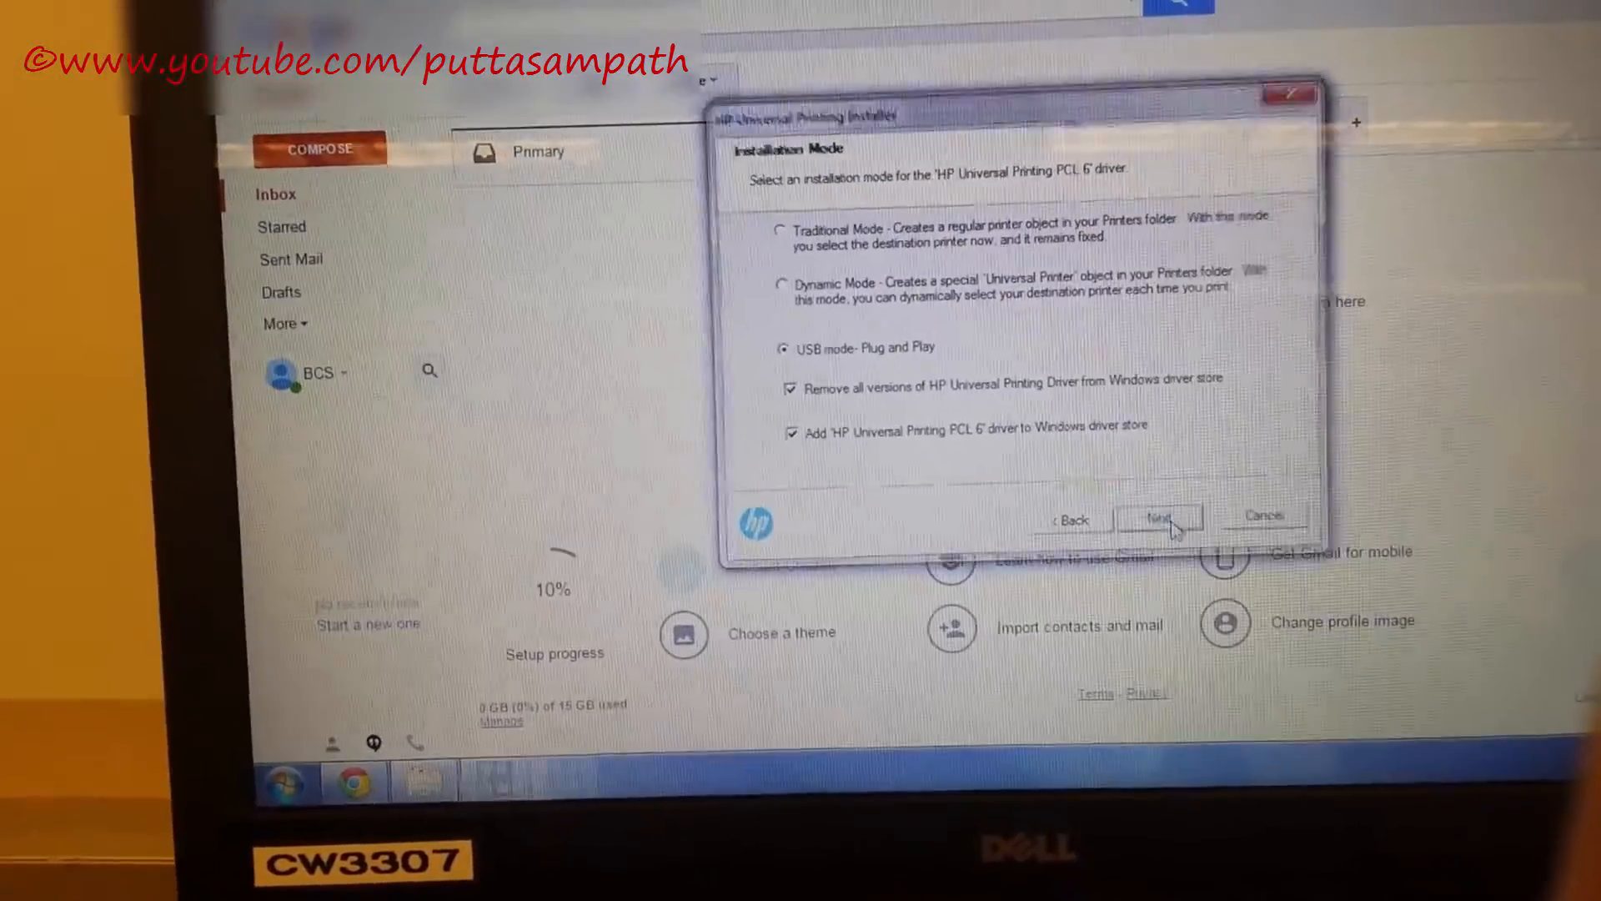
pyautogui.click(1159, 519)
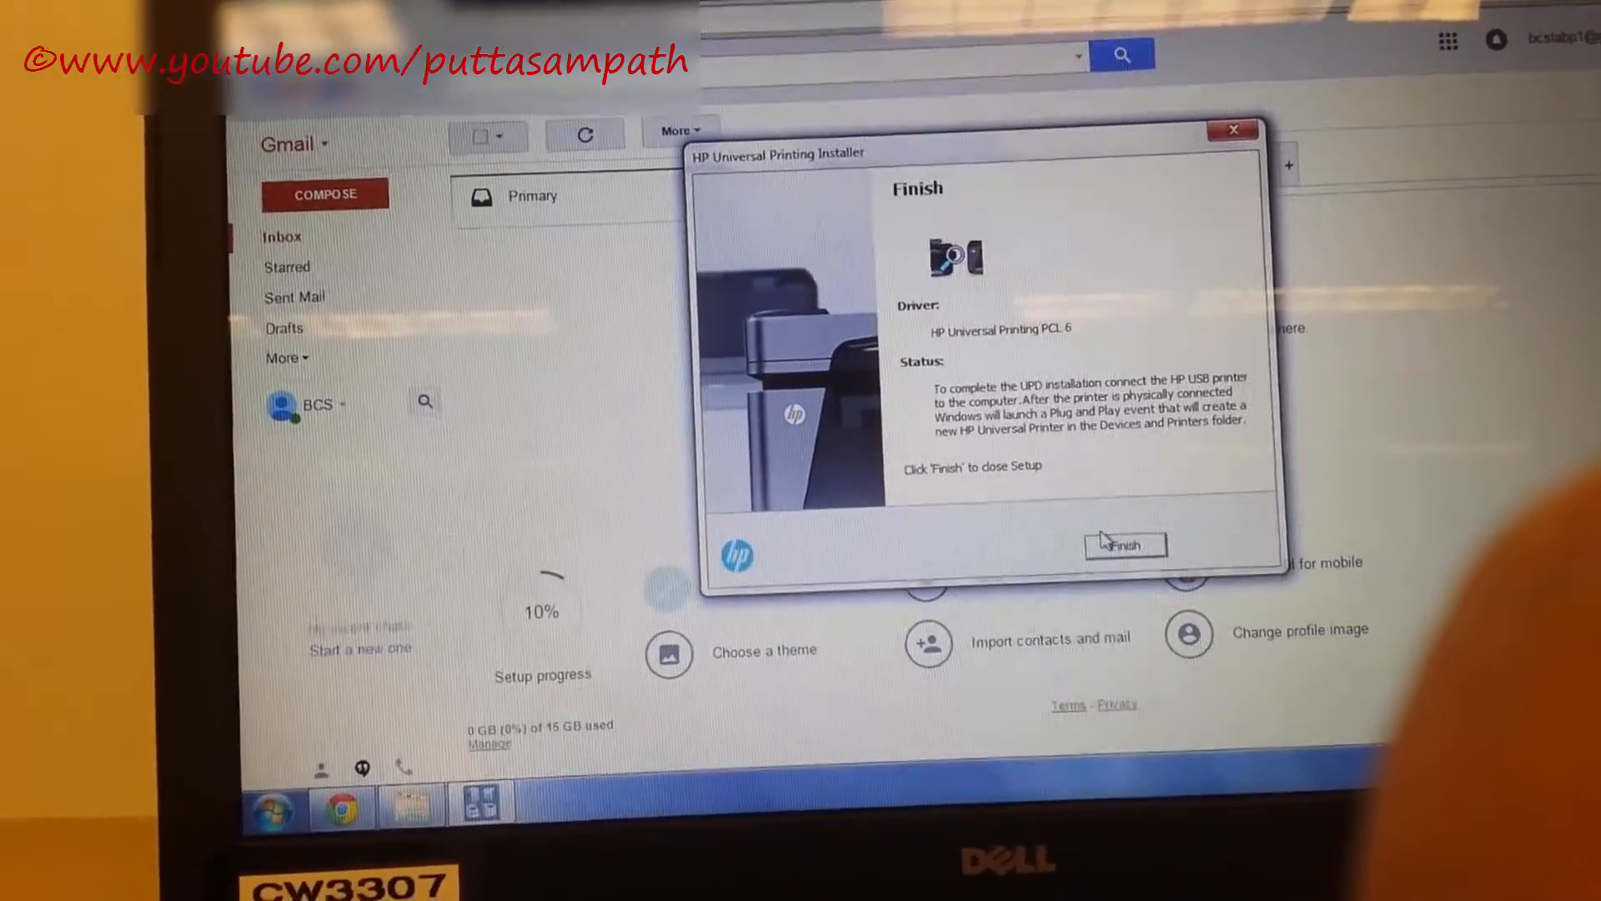
pyautogui.click(1125, 544)
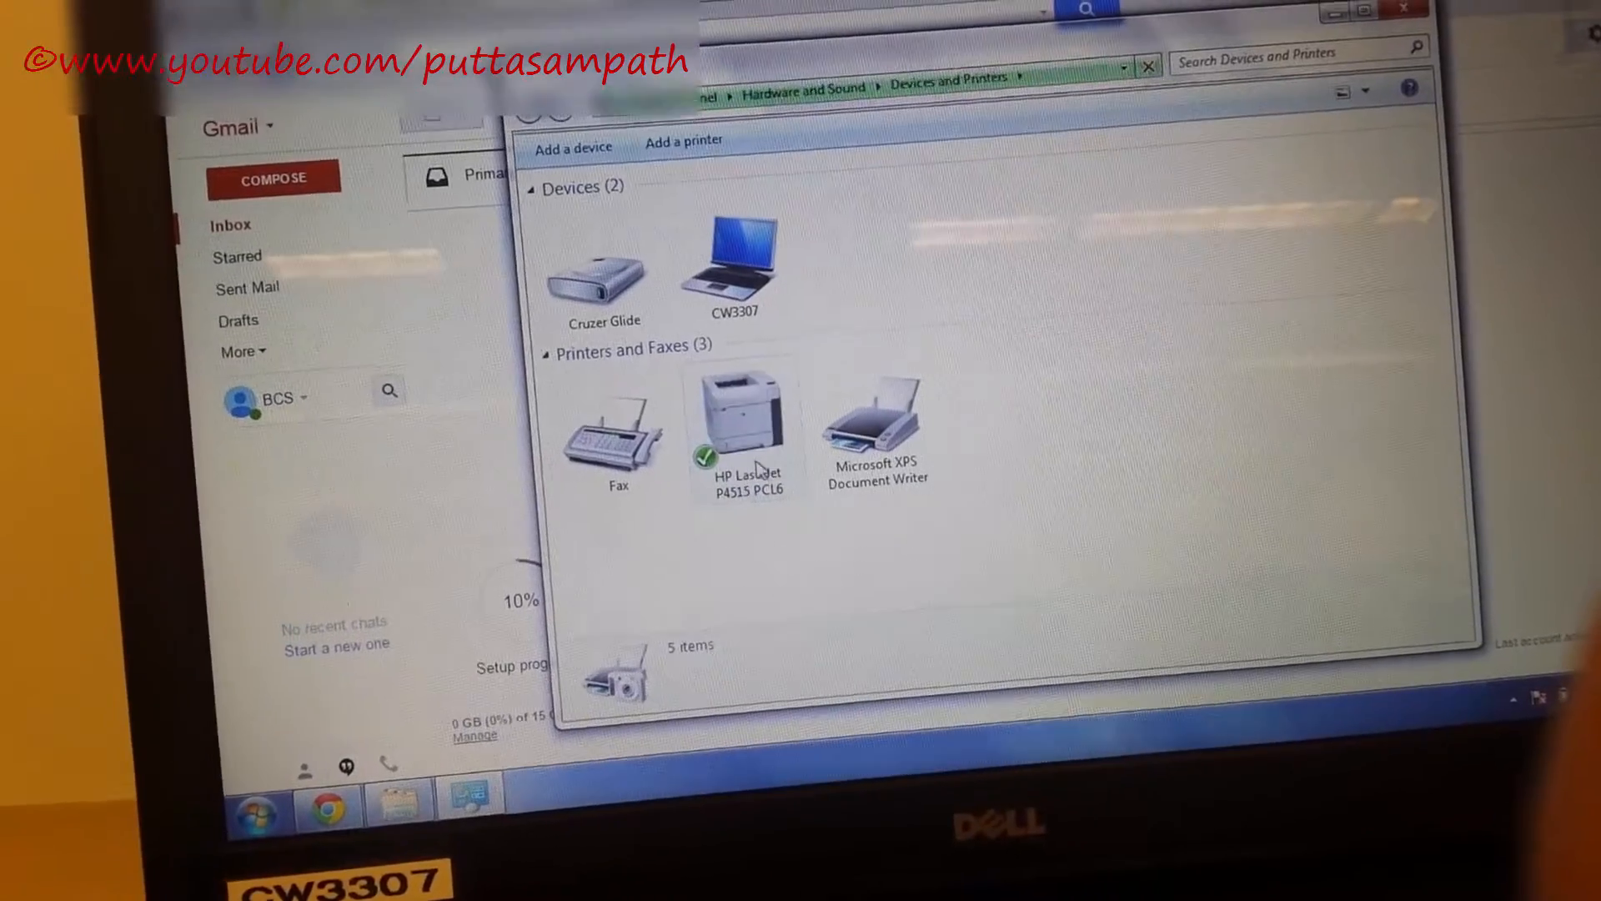
# Step: Rename the HP LaserJet P4515 PCL6 printer via its properties, entering 'bc3' as the new name
pyautogui.rightClick(746, 434)
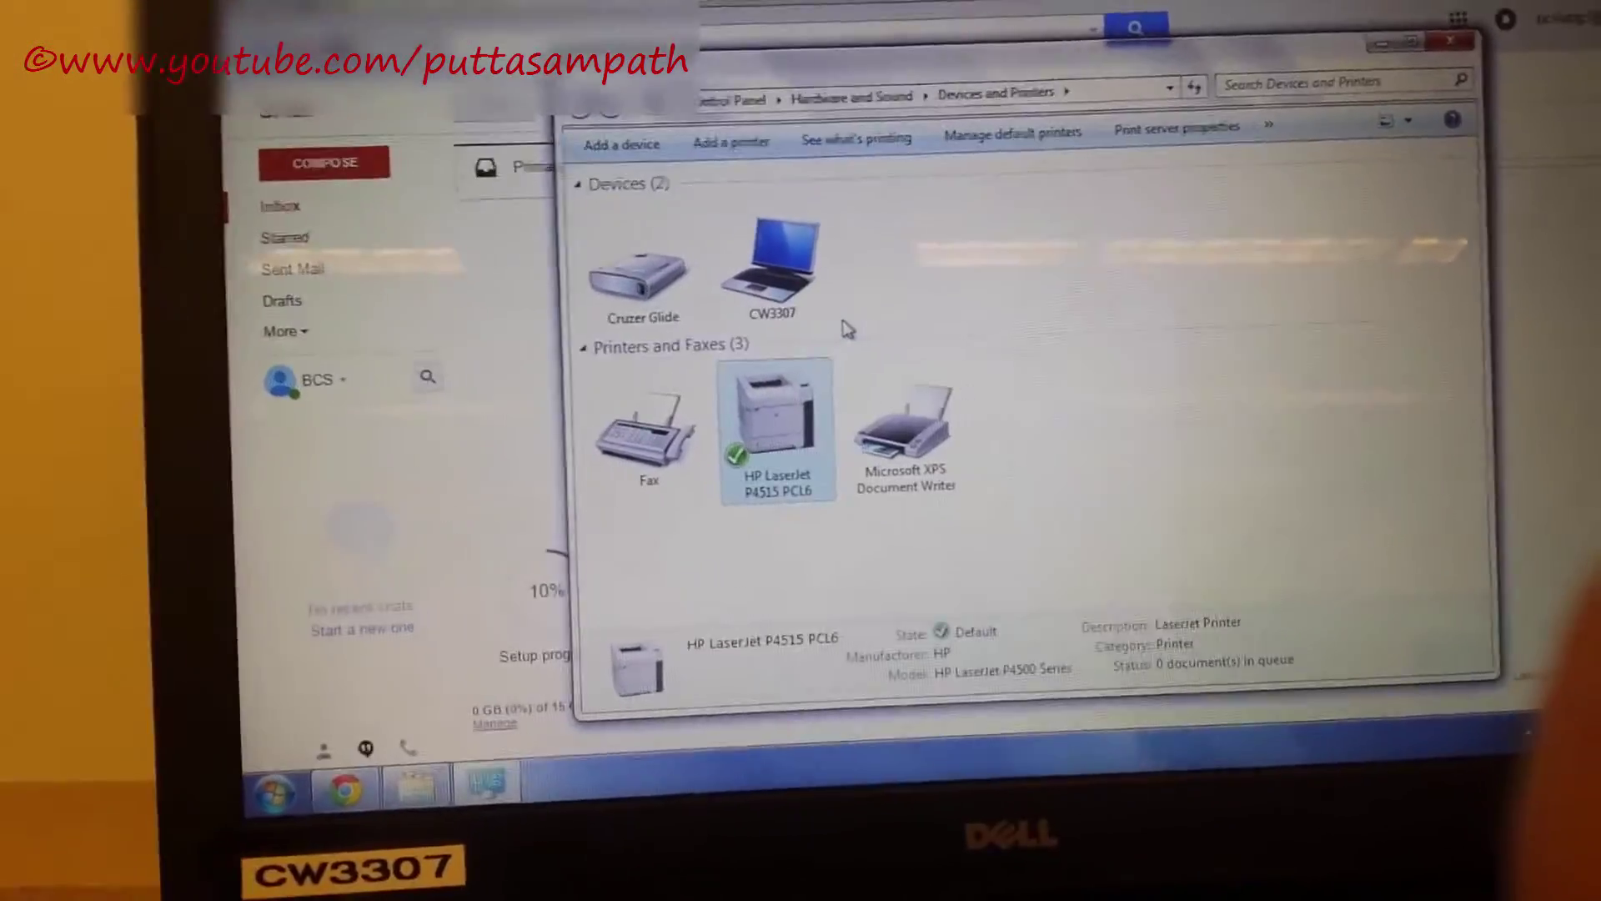
pyautogui.doubleClick(772, 429)
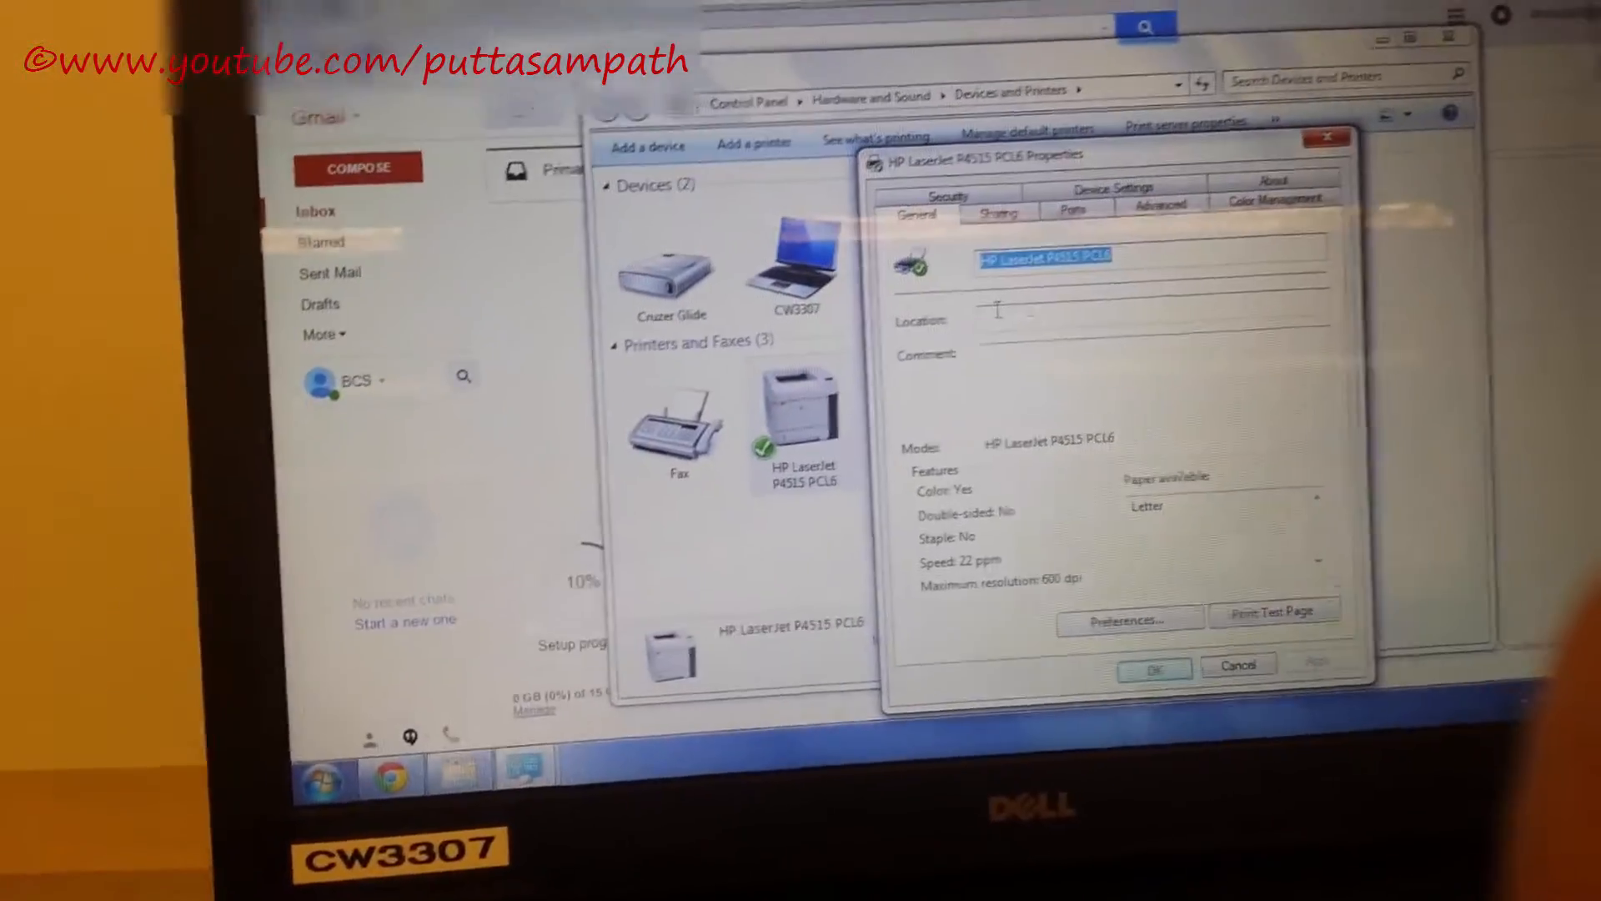
pyautogui.write('bc3')
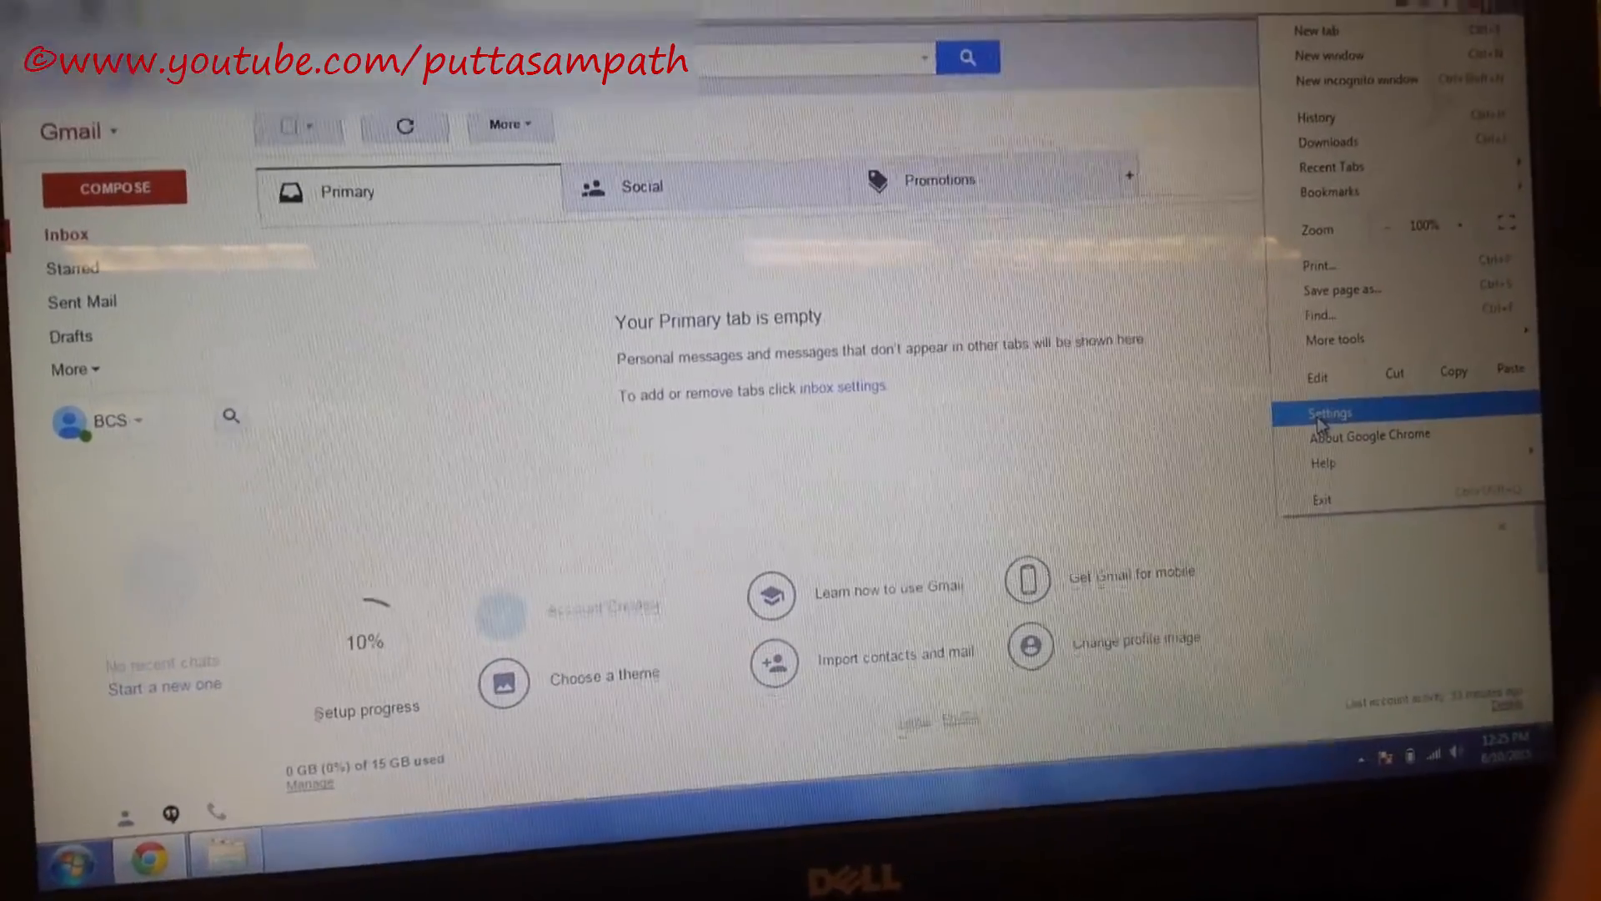
# Step: Return to Google Cloud Print management from Chrome Settings and sign in to My devices
pyautogui.click(1331, 412)
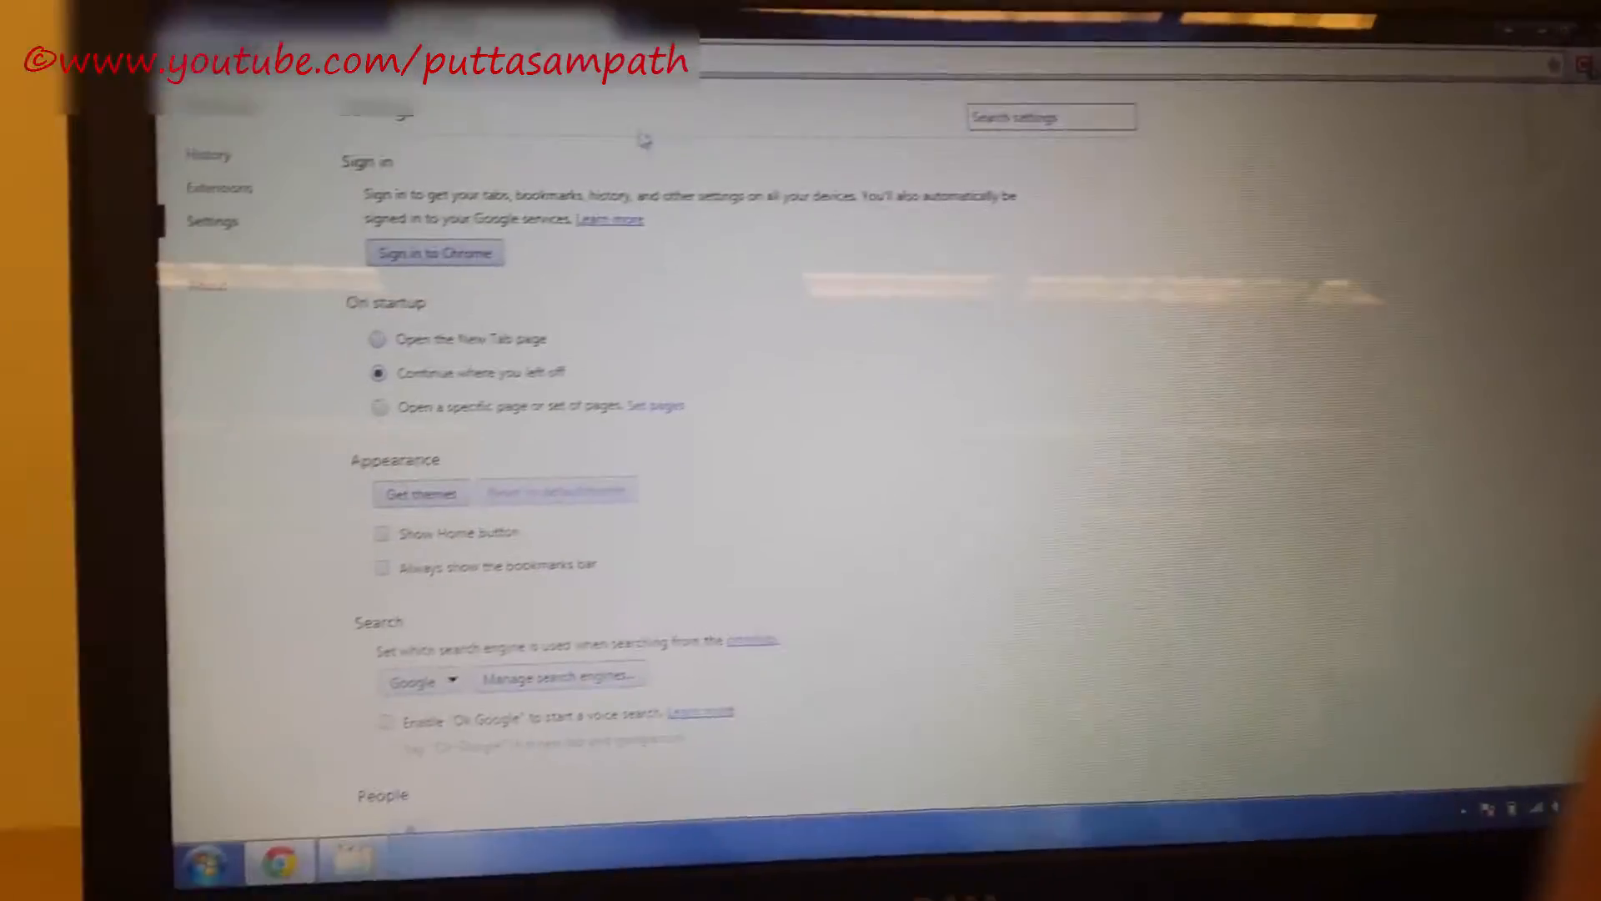
pyautogui.scroll(-3)
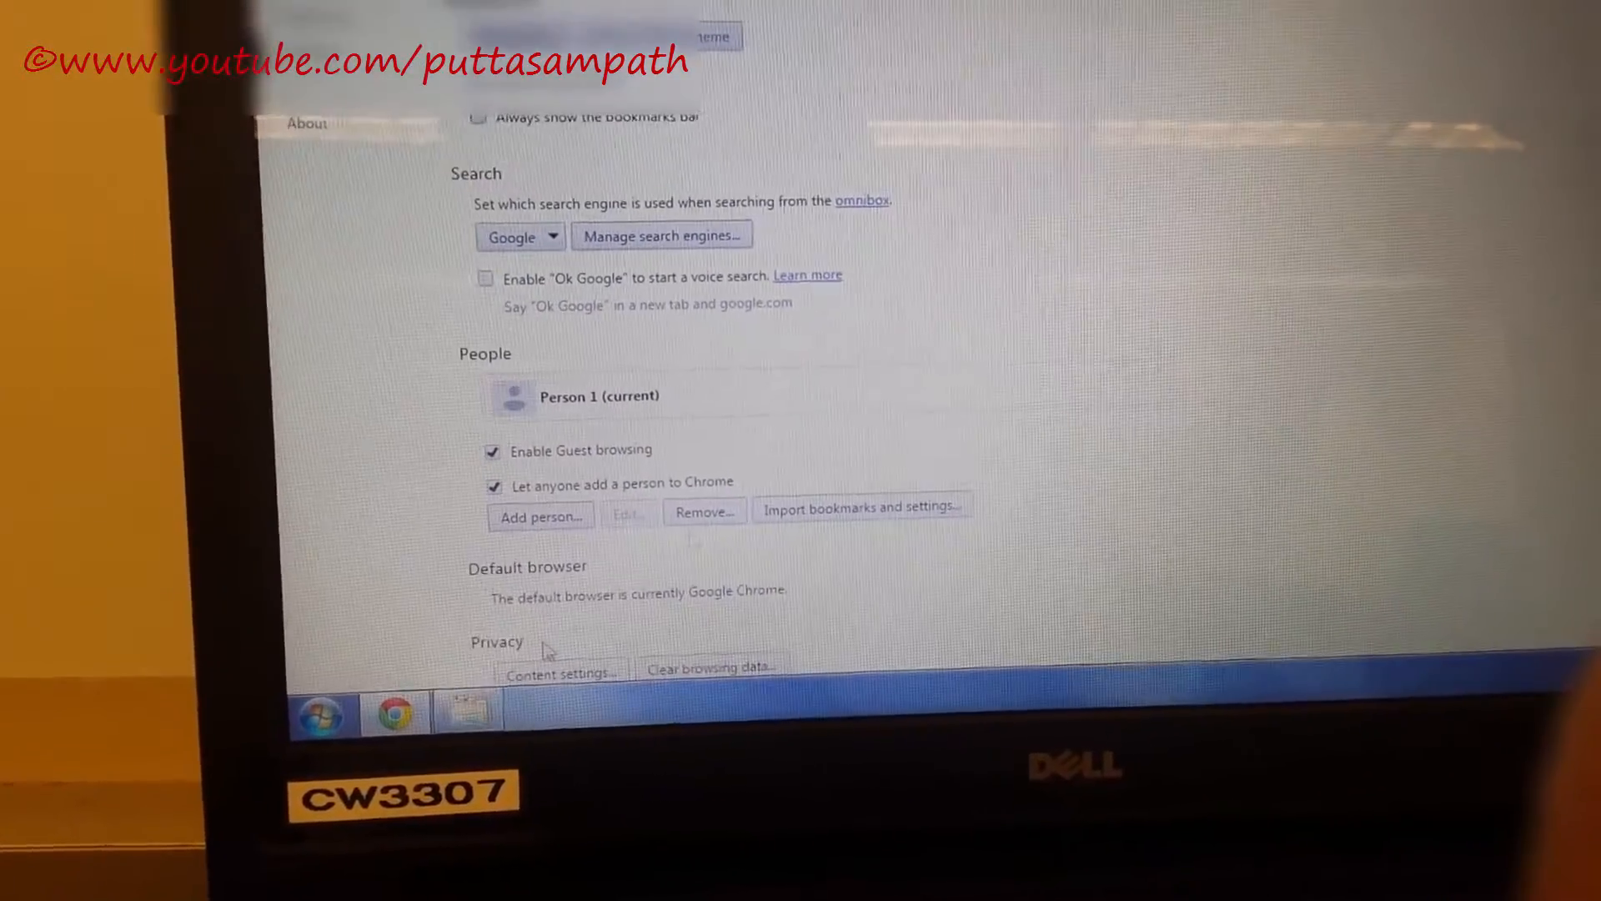
pyautogui.scroll(-3)
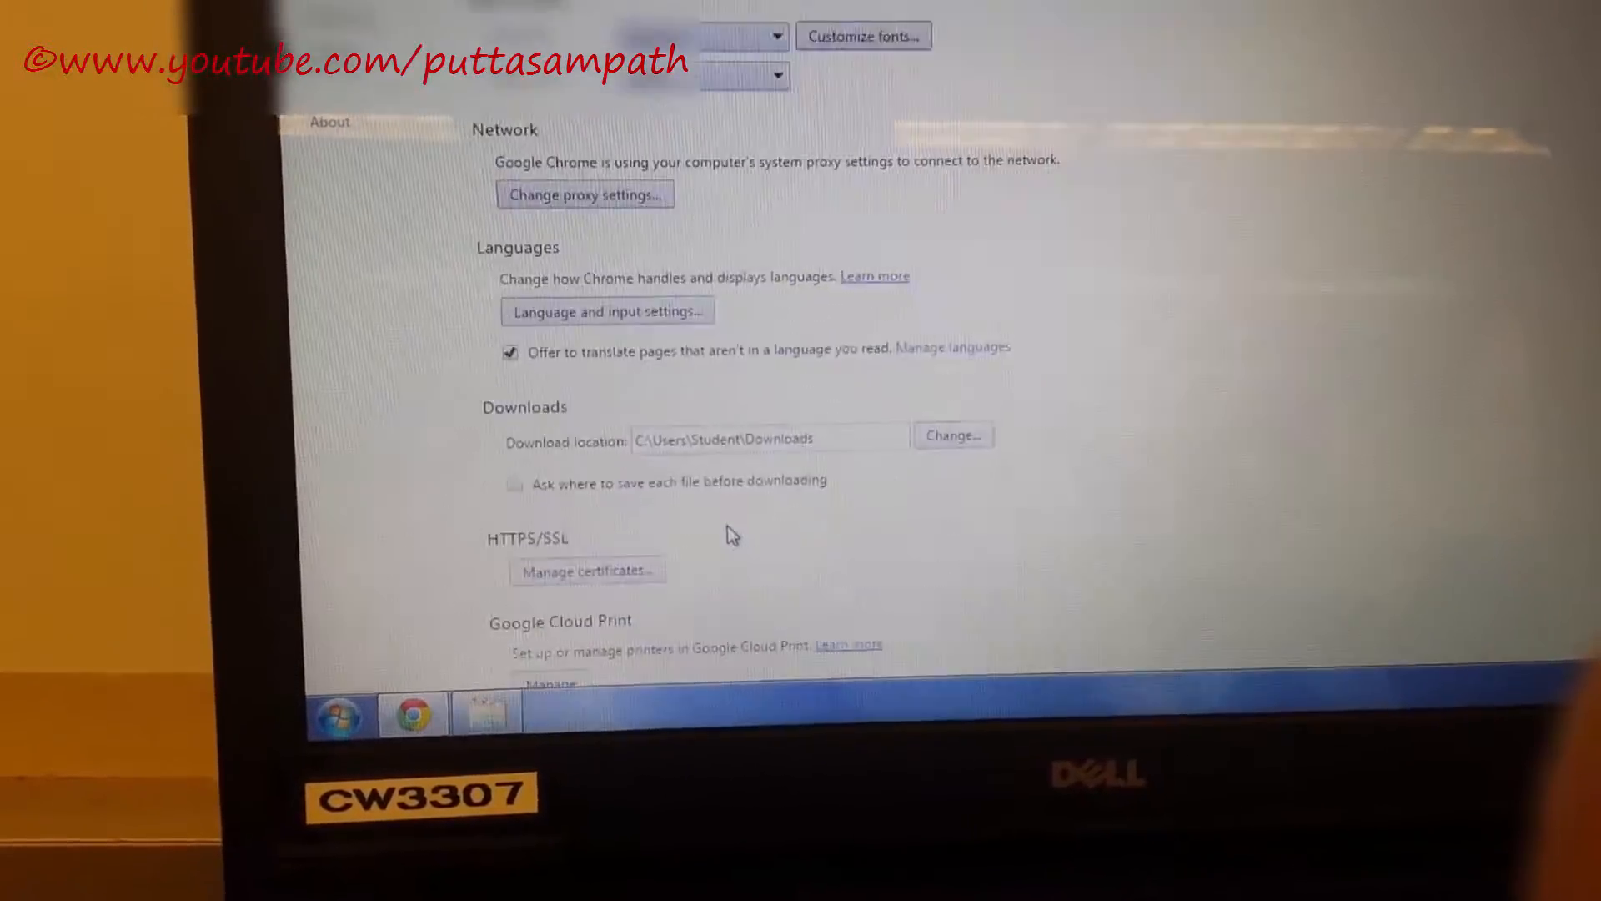
pyautogui.scroll(-3)
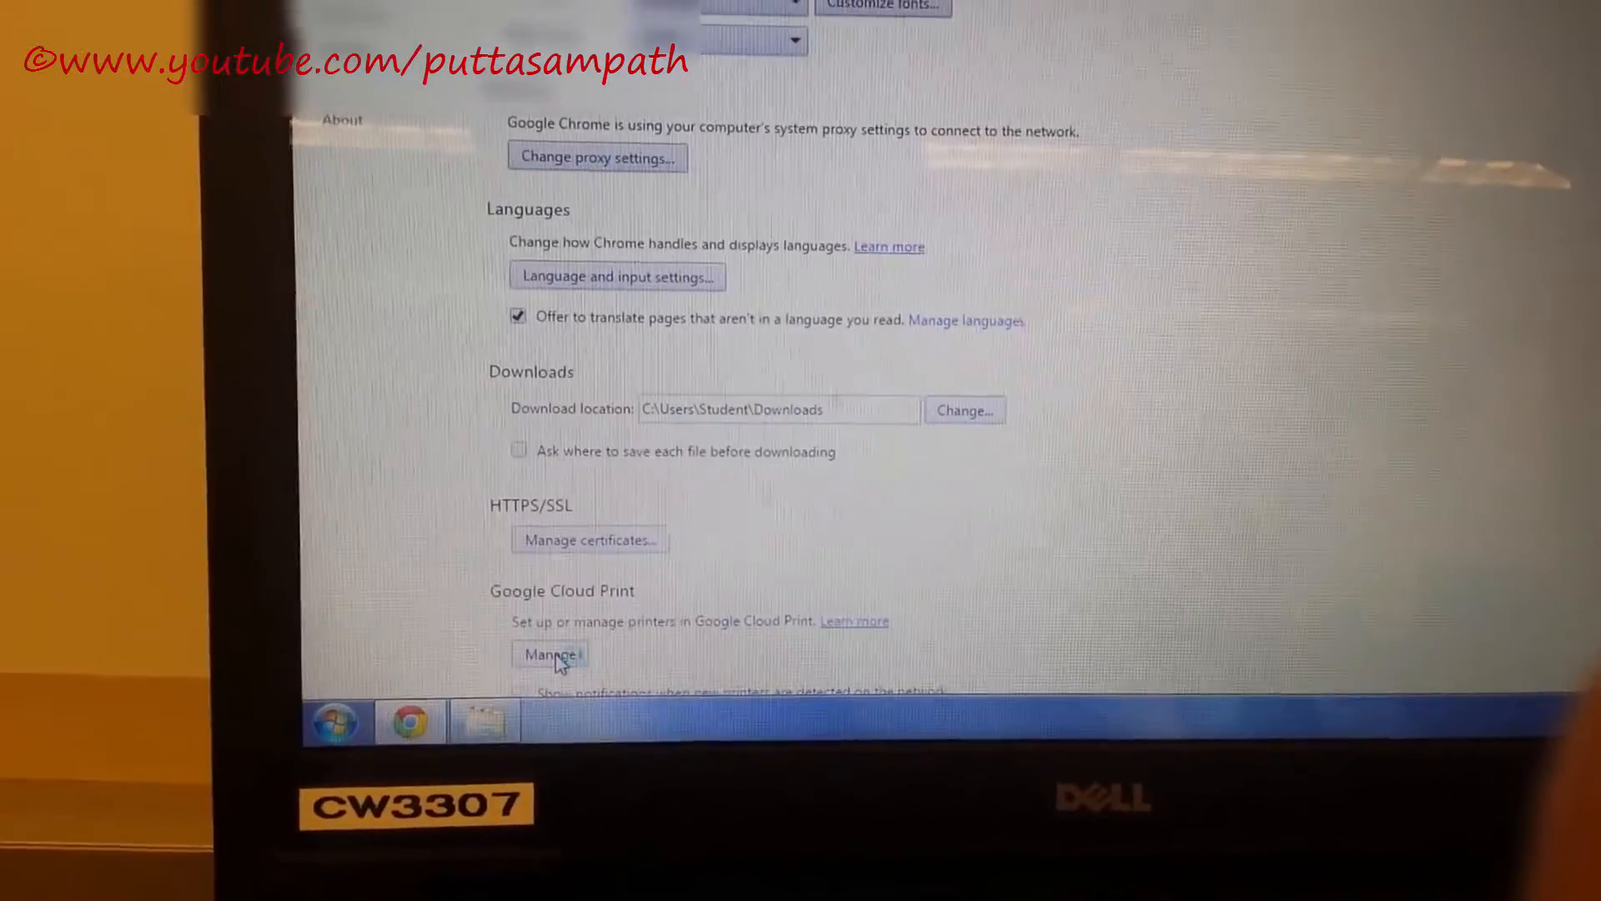
pyautogui.click(548, 653)
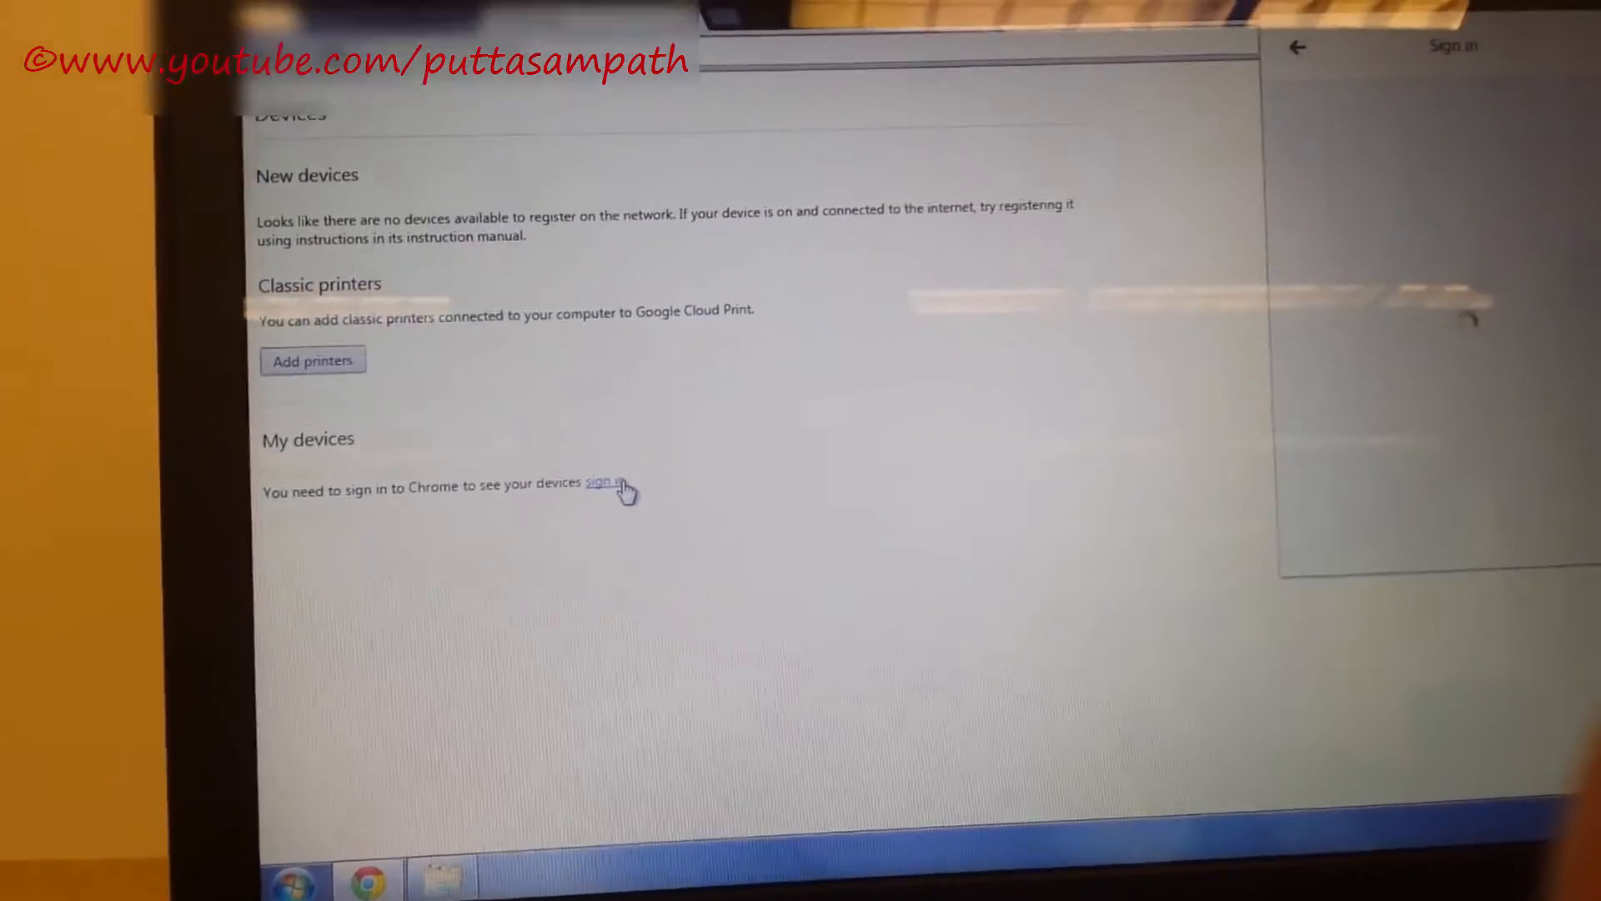
pyautogui.click(597, 484)
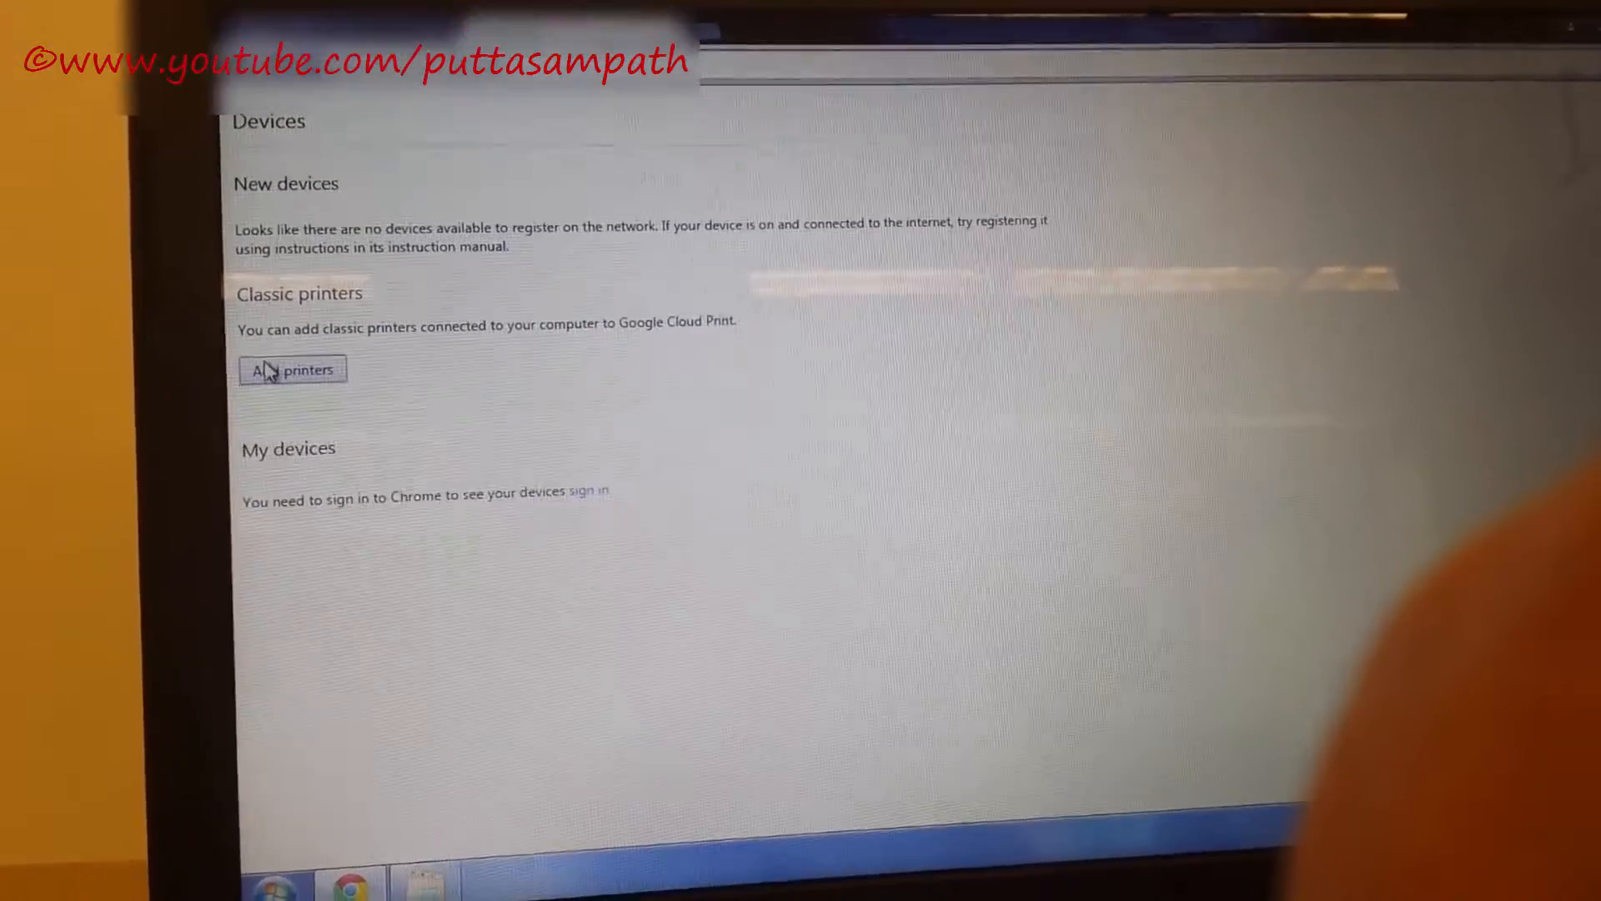
# Step: Start adding this computer's classic printers to Google Cloud Print
pyautogui.click(292, 371)
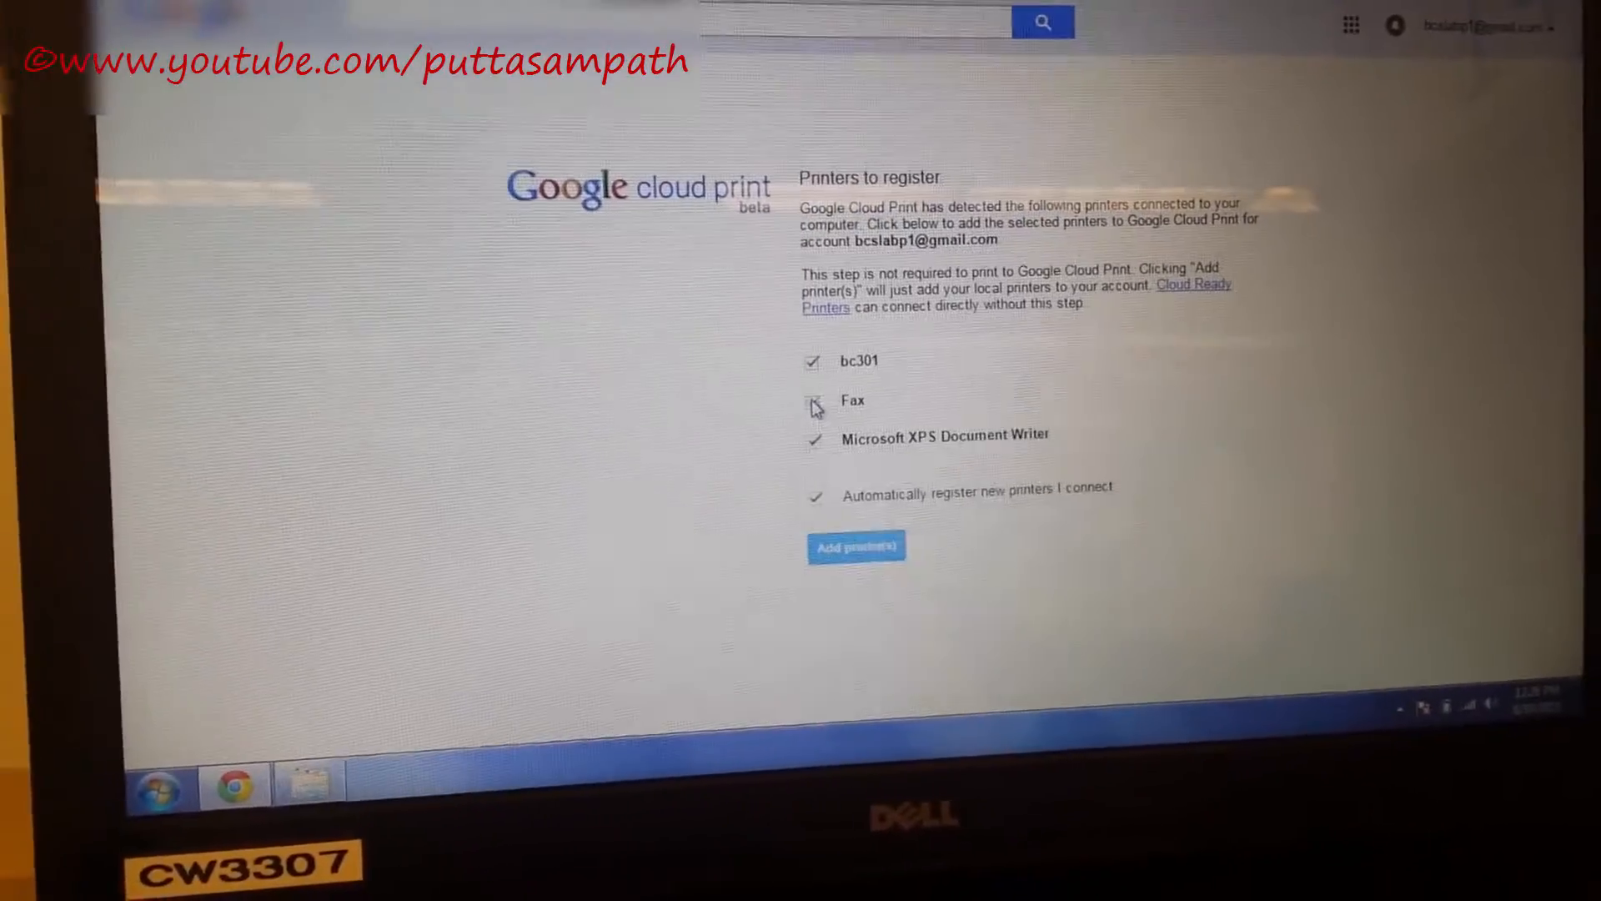
# Step: Exclude Fax and Microsoft XPS Document Writer, register bc301 only, and view the registered printers
pyautogui.click(814, 401)
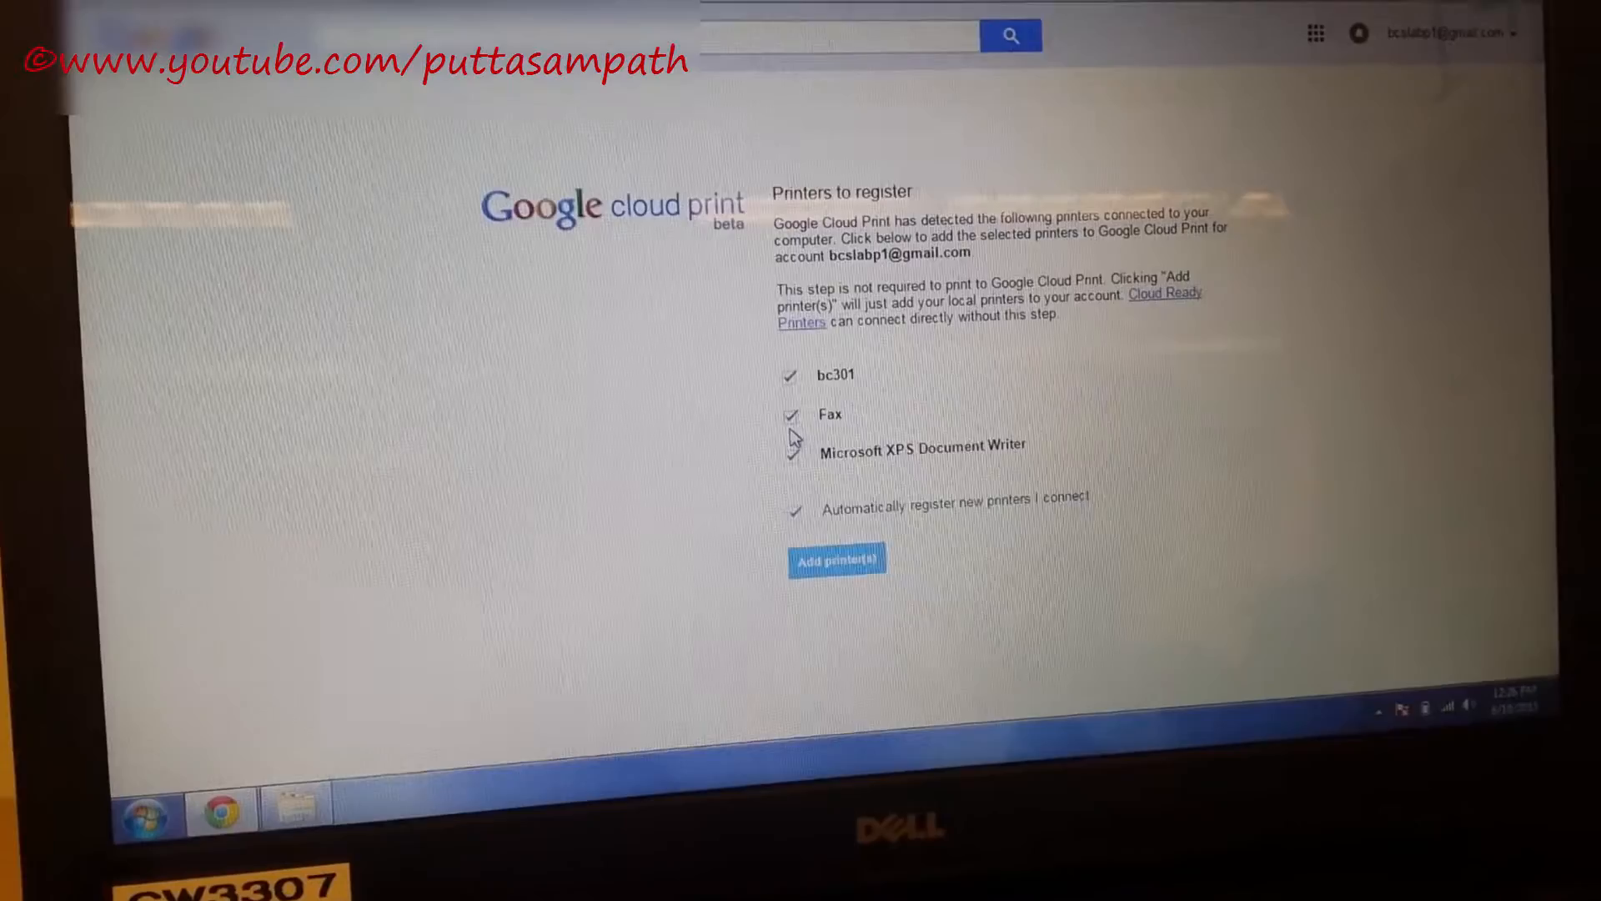
pyautogui.click(789, 415)
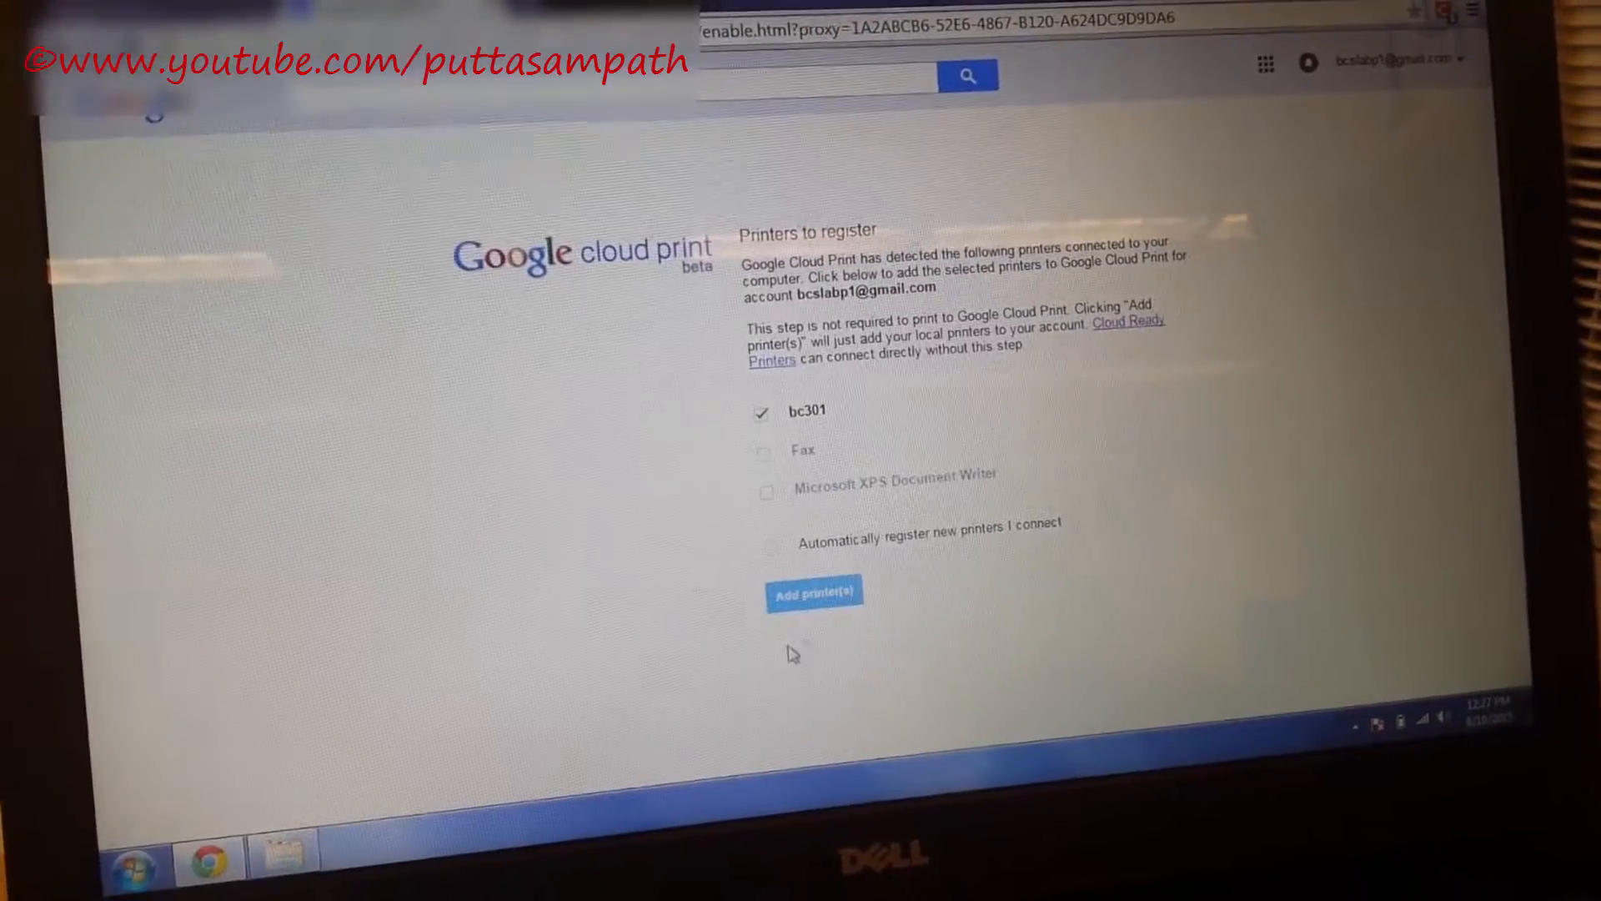
pyautogui.click(814, 592)
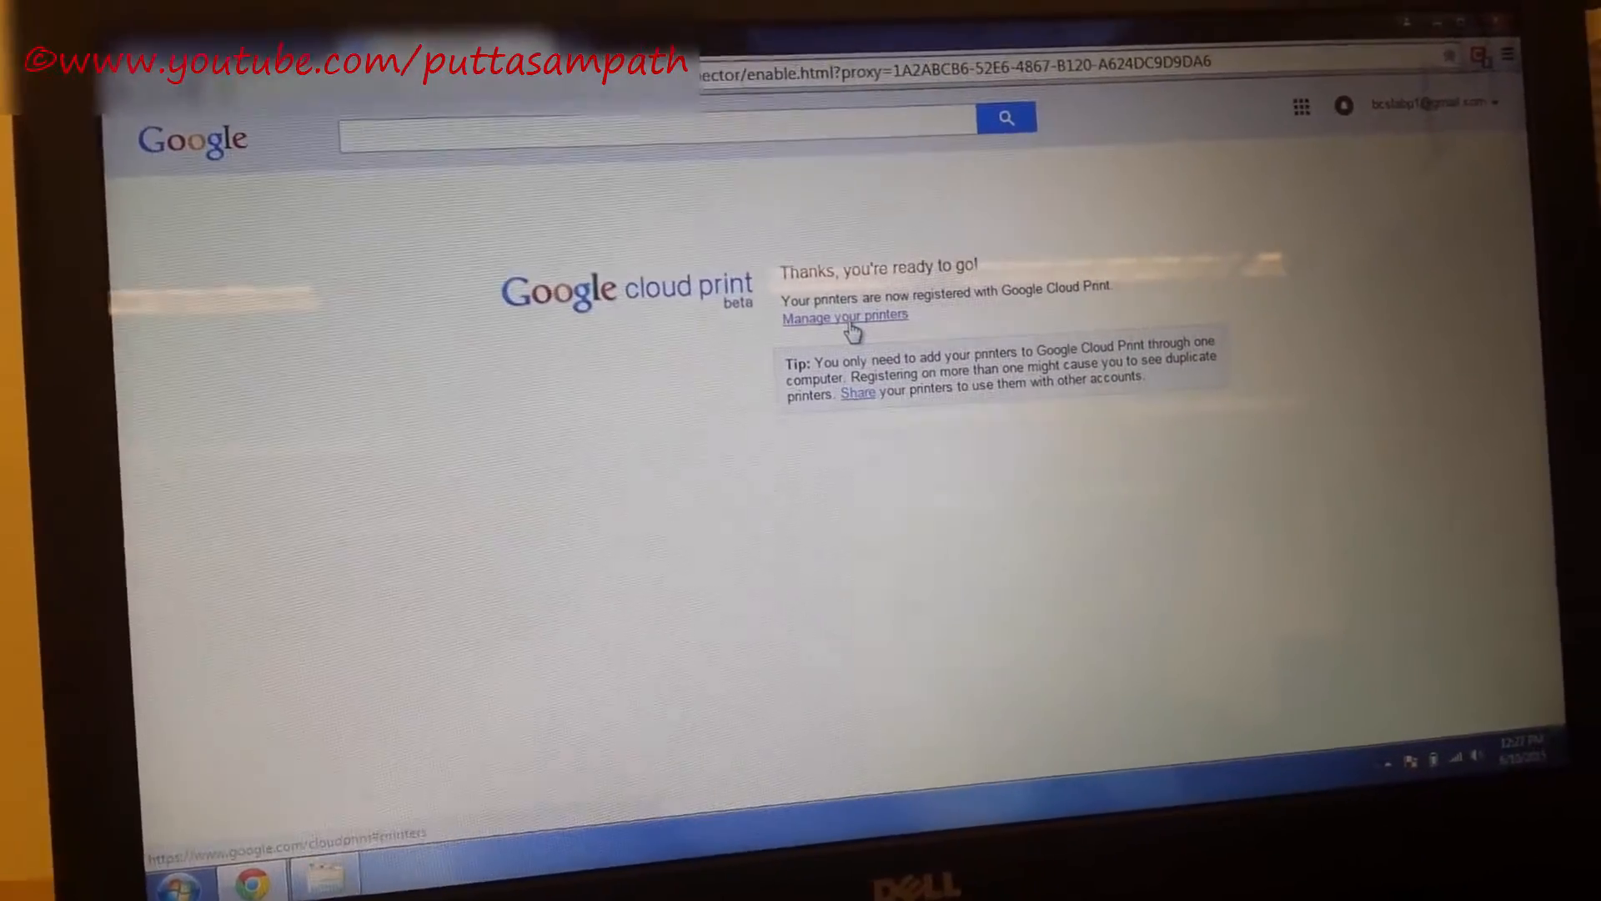
pyautogui.click(844, 315)
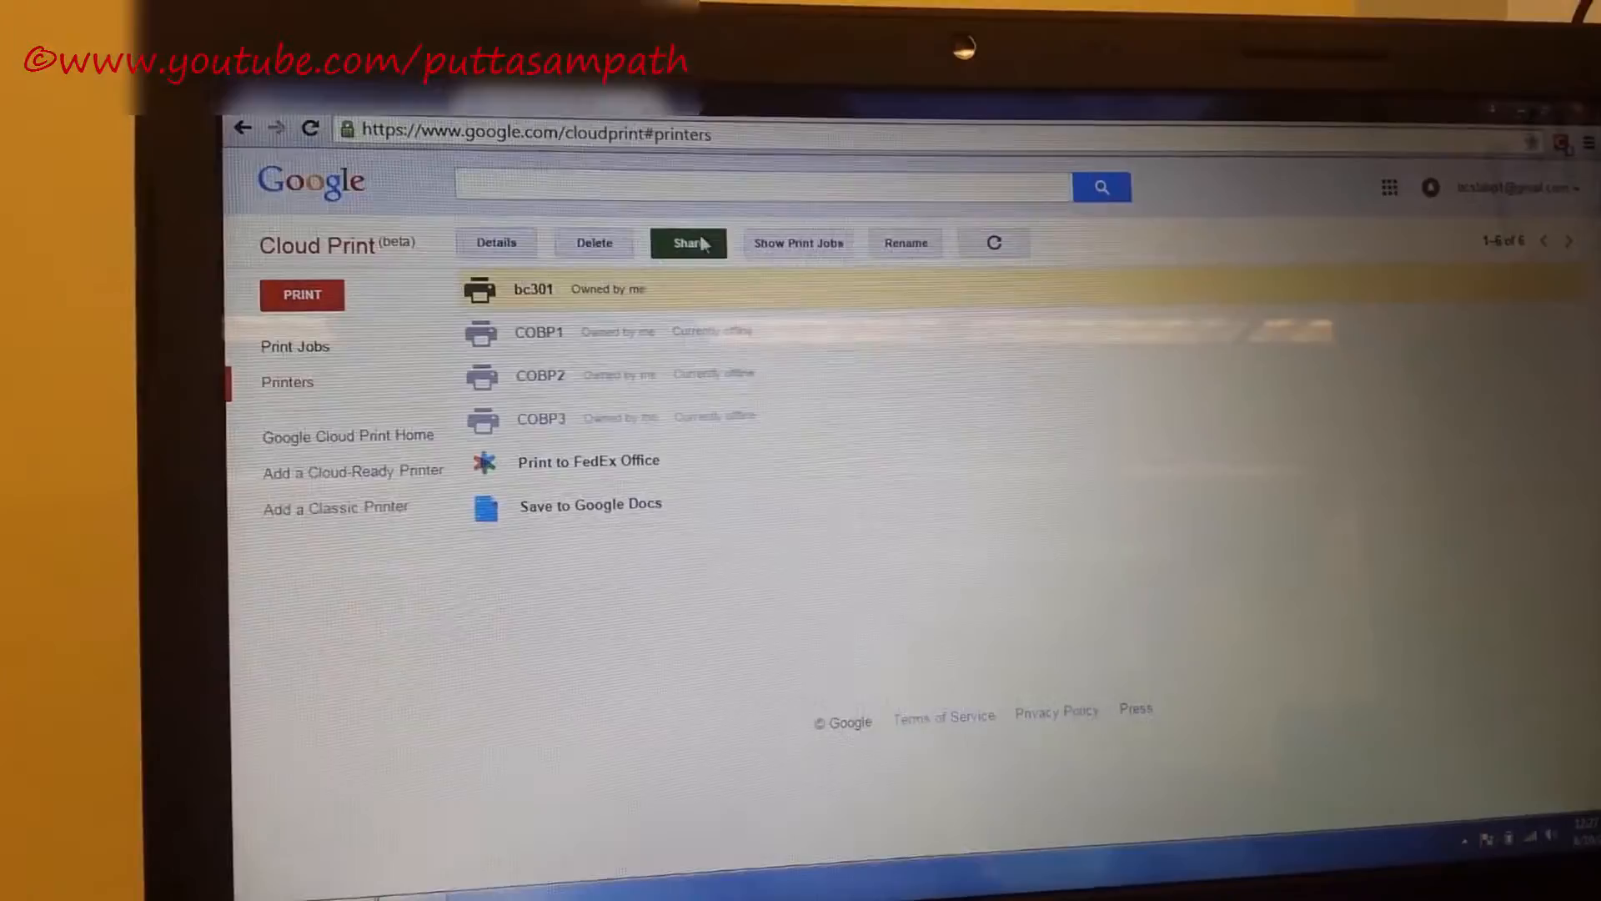
# Step: Share bc301 and bring up its access-level choices, currently Private
pyautogui.click(685, 244)
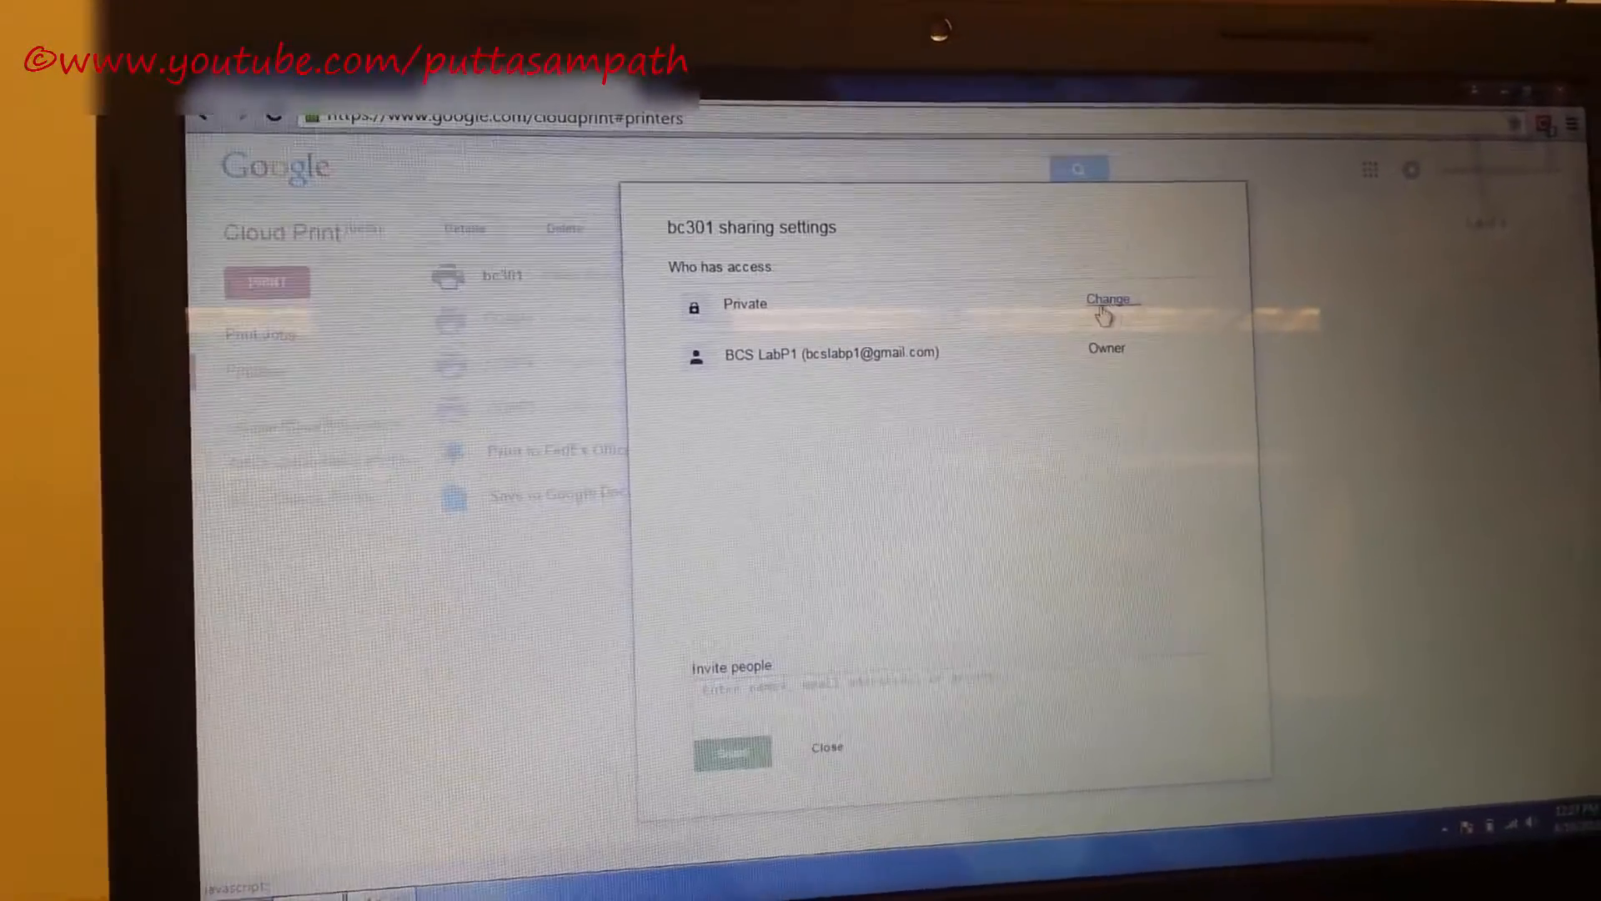
pyautogui.click(1107, 302)
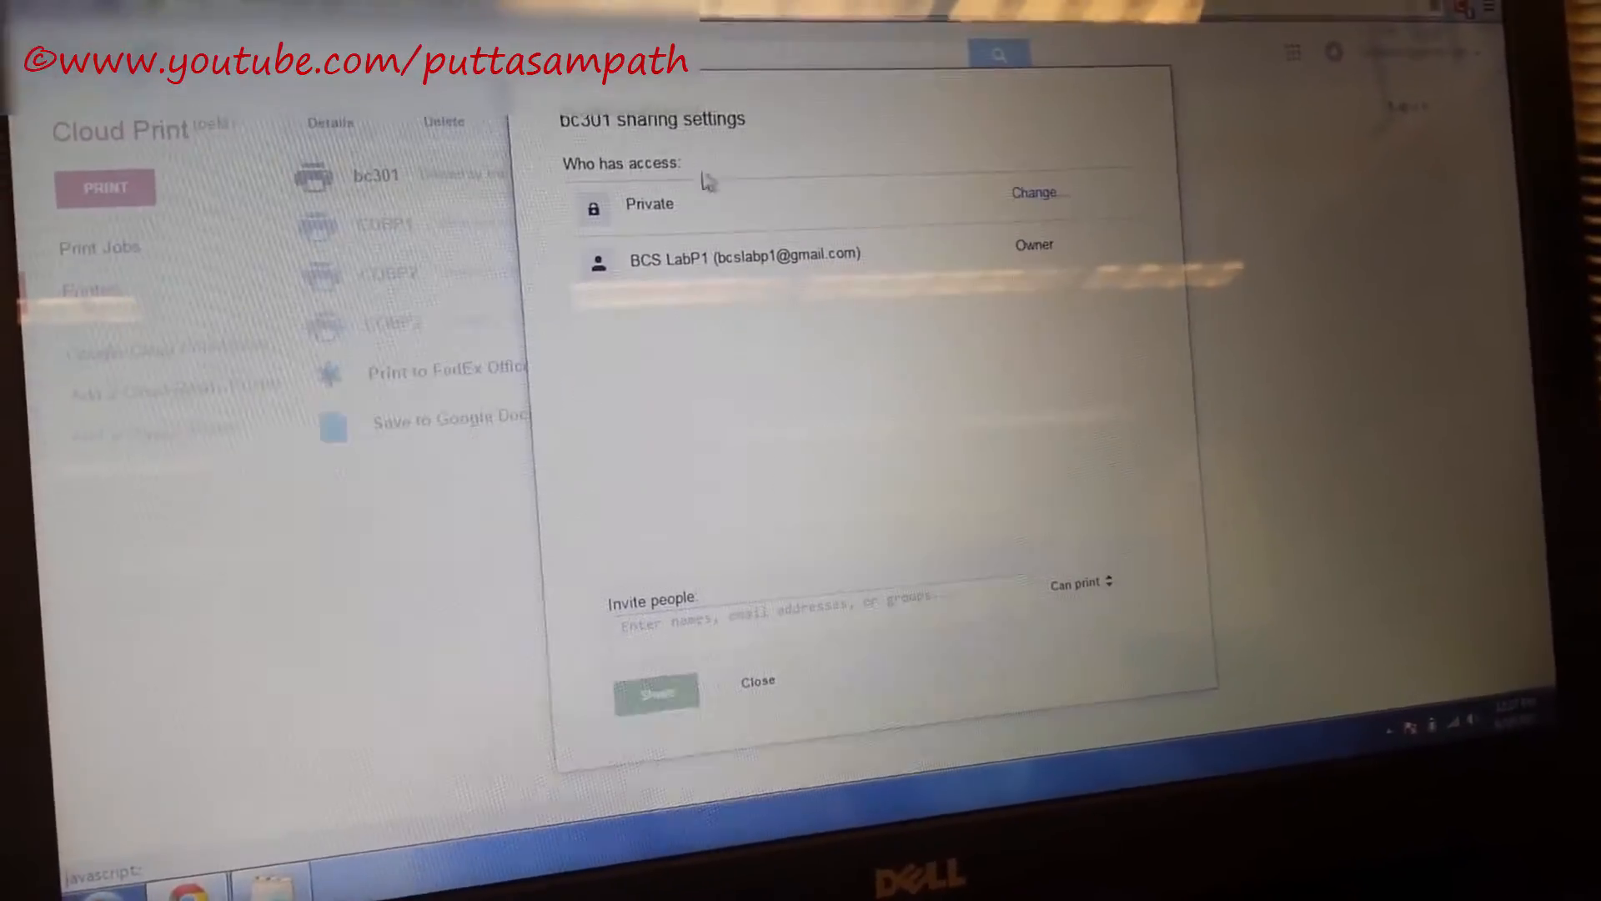
pyautogui.click(1034, 194)
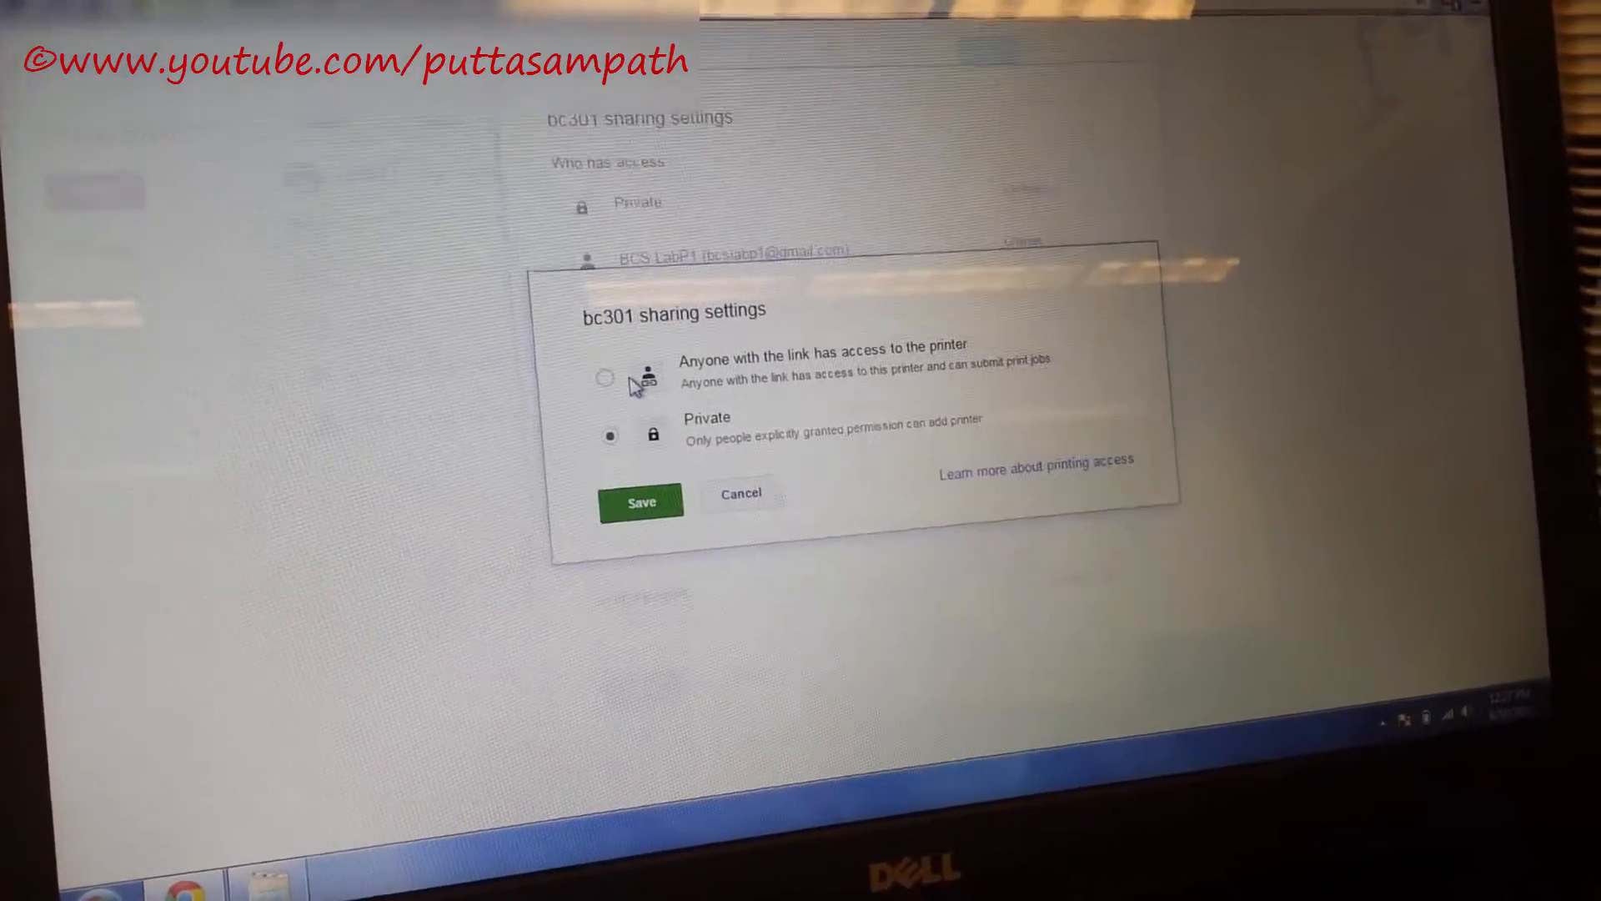
# Step: Grant anyone with the link access to bc301, save, and view its 15 pages/day public quota
pyautogui.click(606, 377)
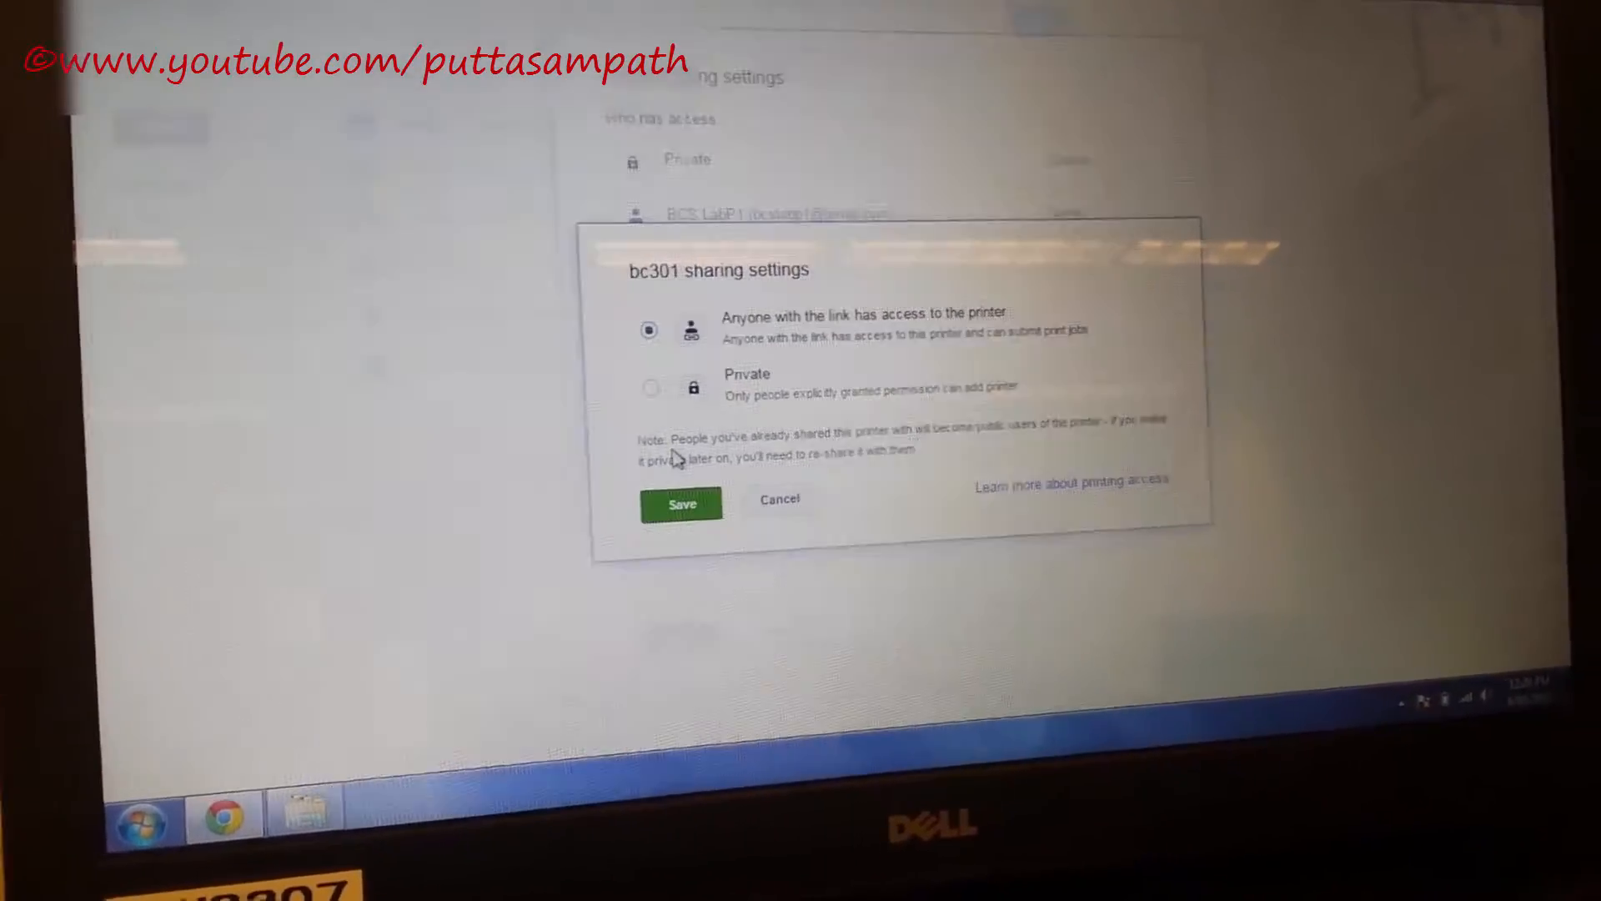
pyautogui.click(680, 503)
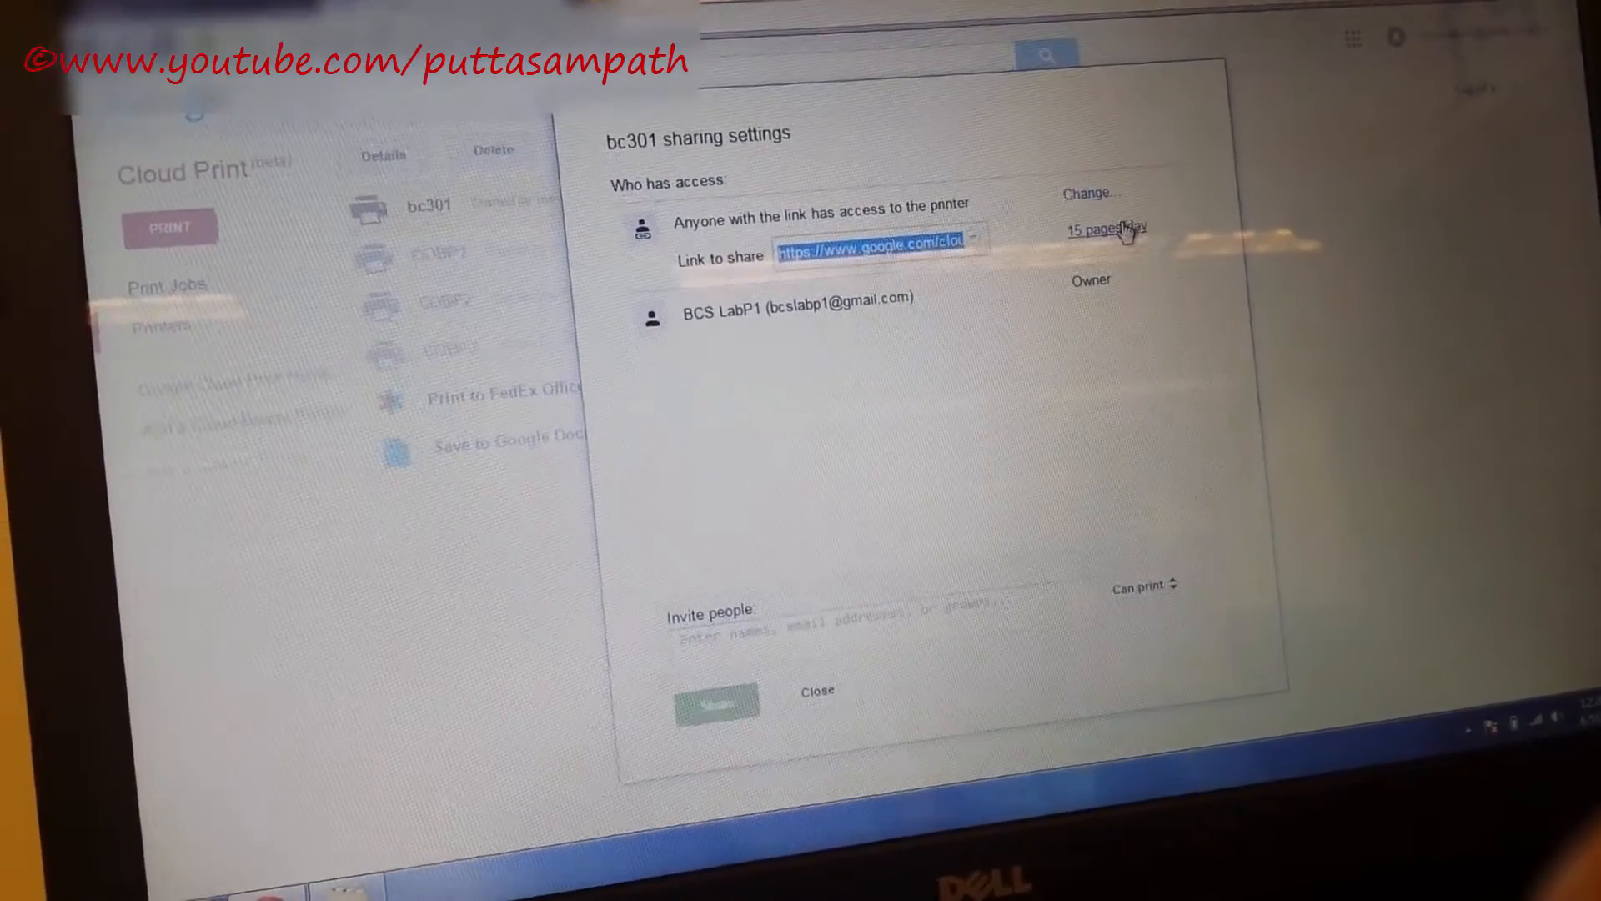
pyautogui.click(1103, 228)
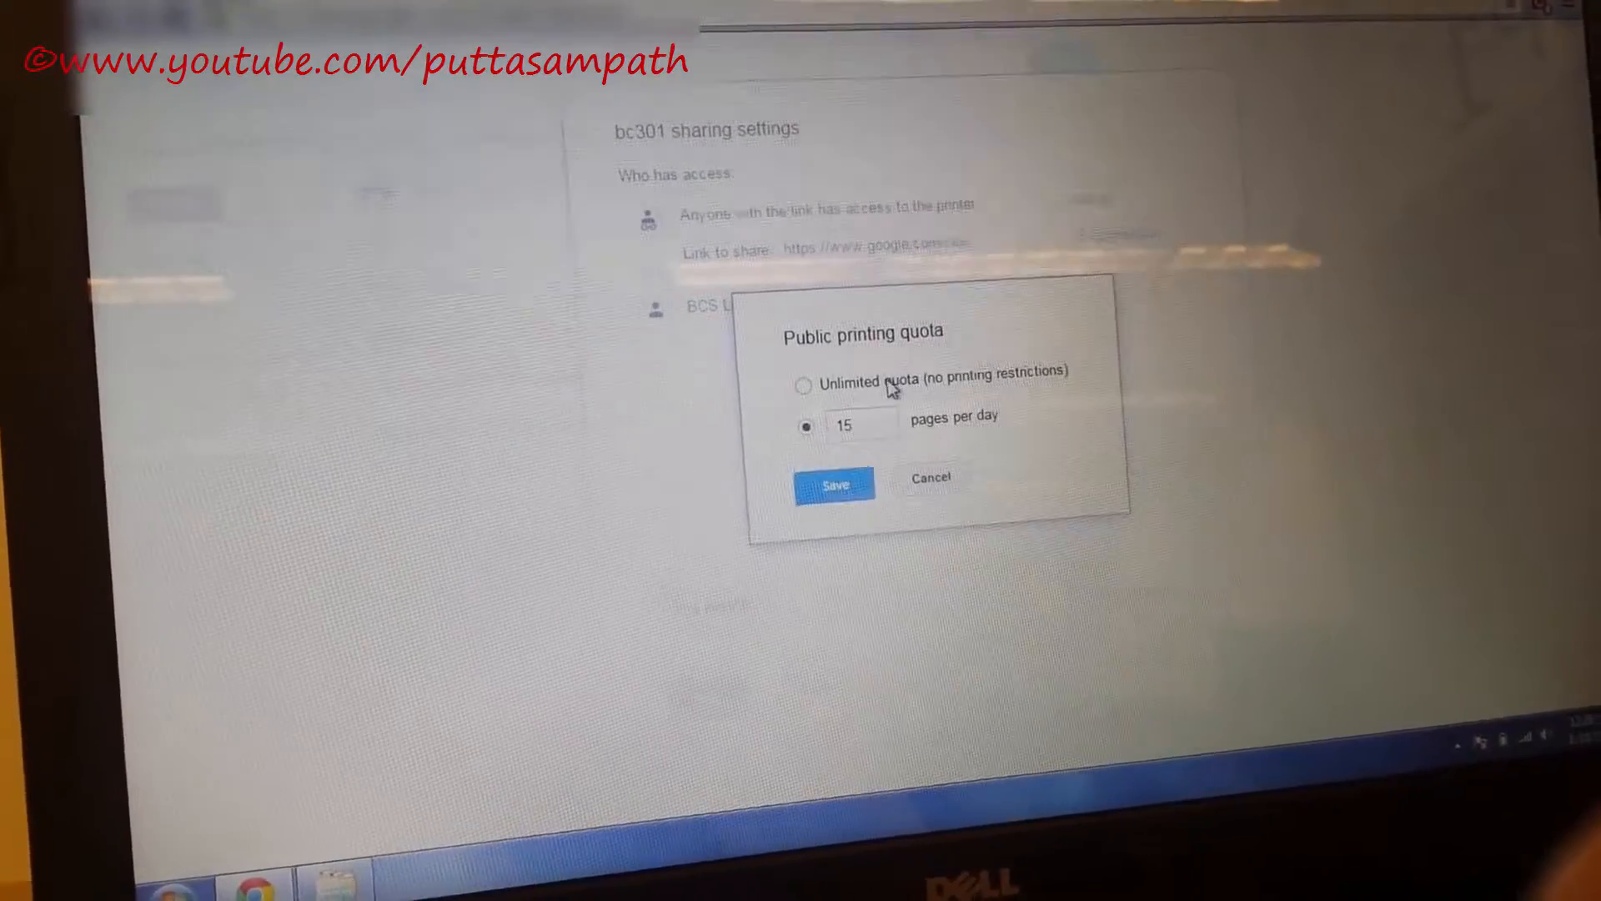
# Step: Set bc301's public printing quota to Unlimited
pyautogui.click(834, 484)
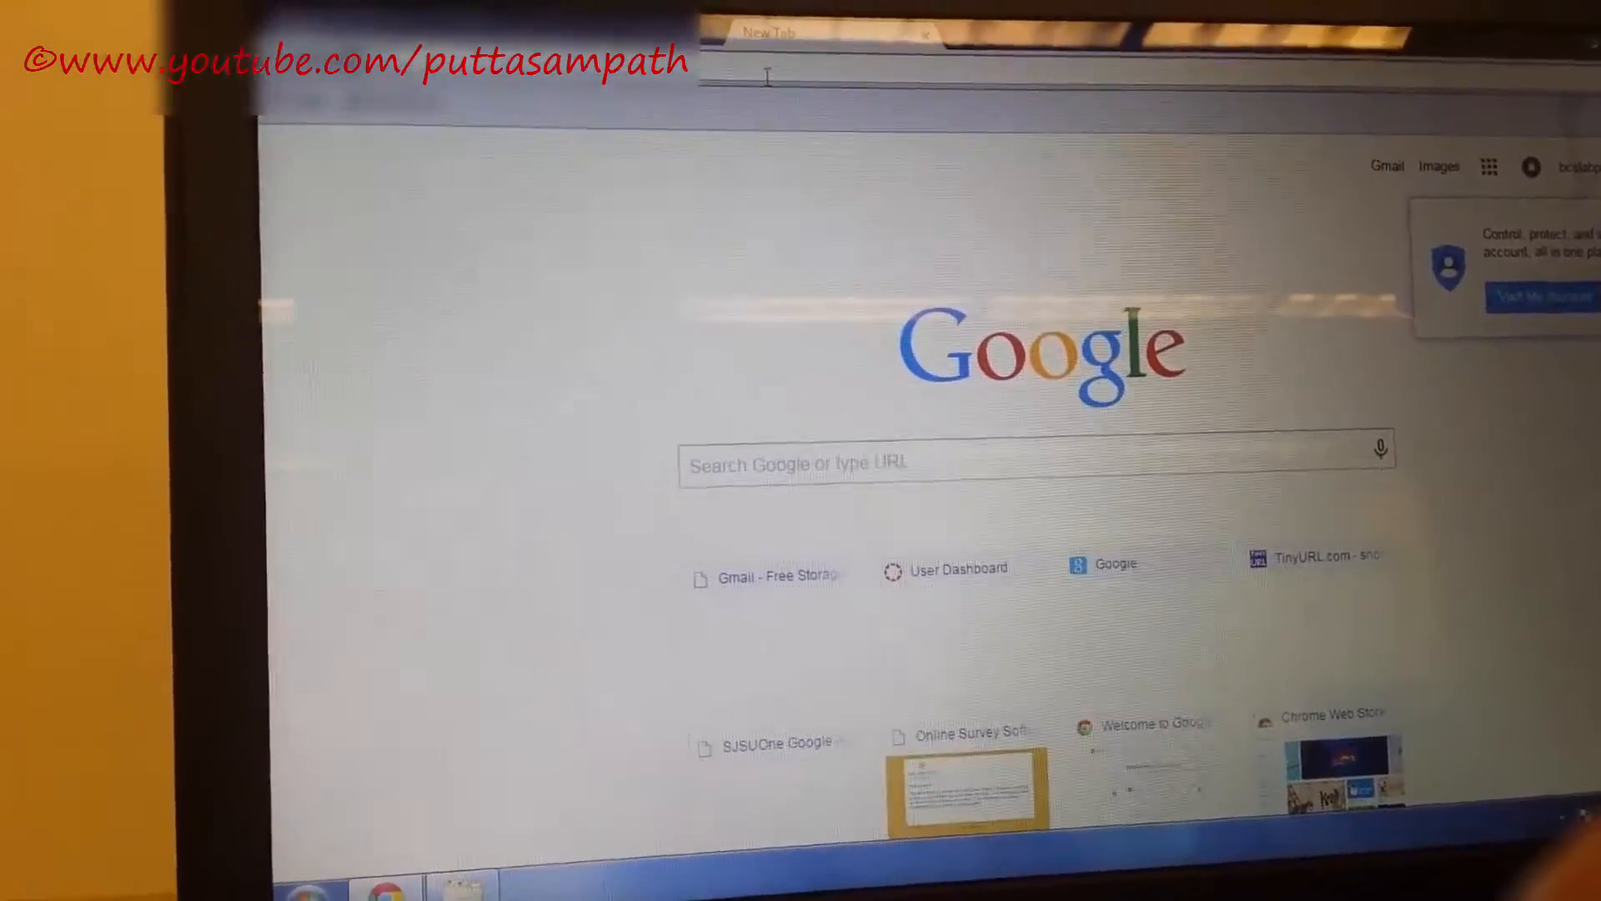
pyautogui.write('tiny')
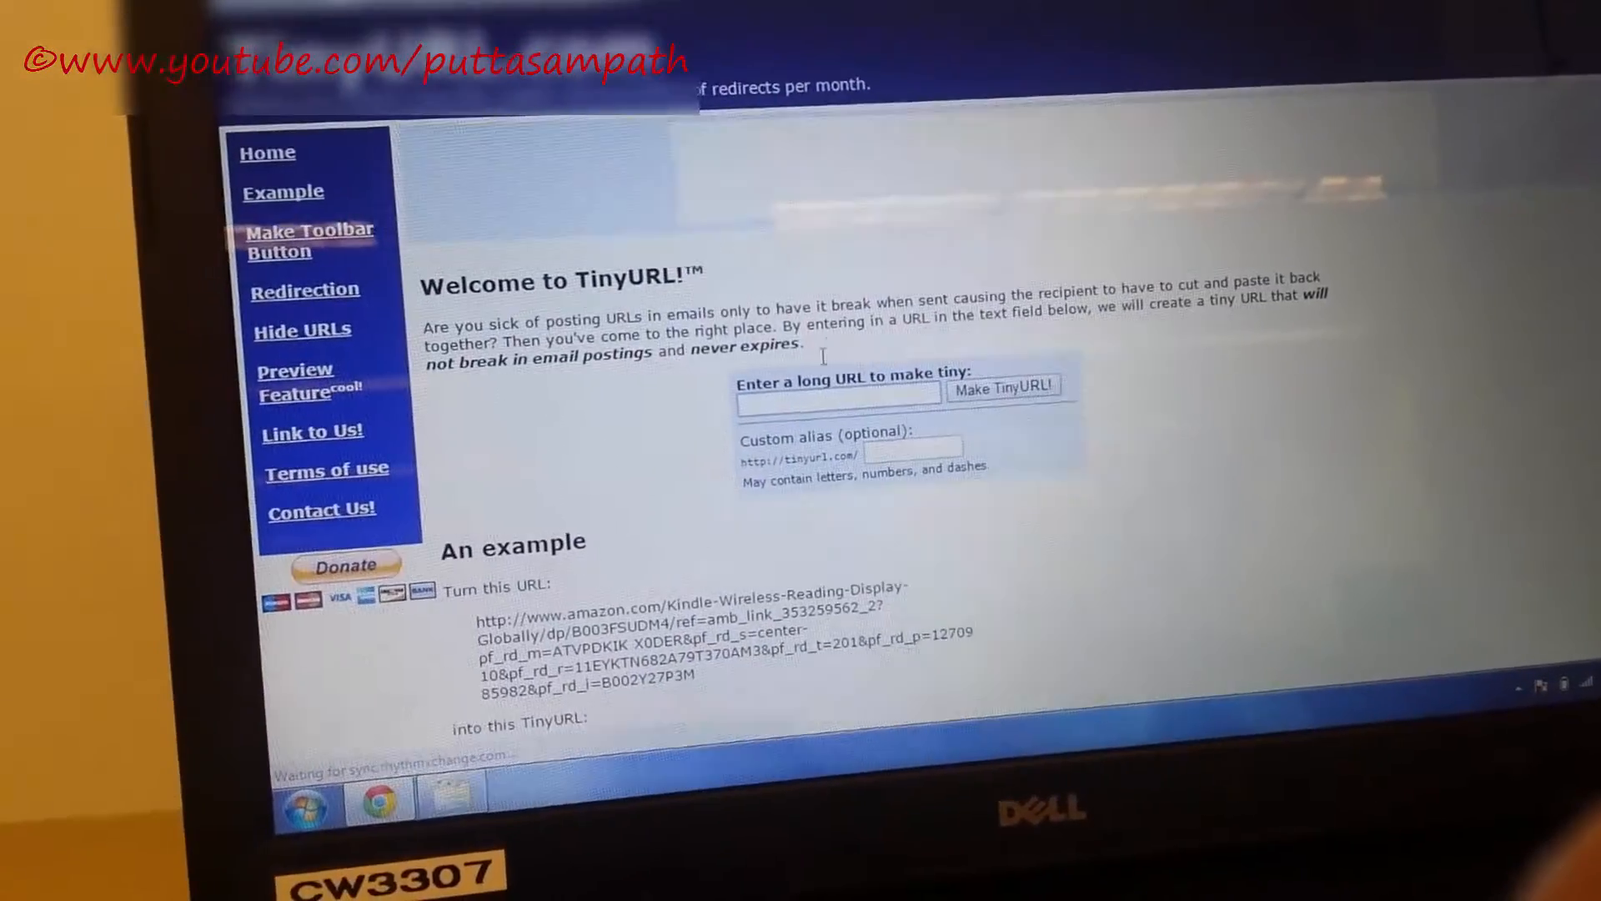
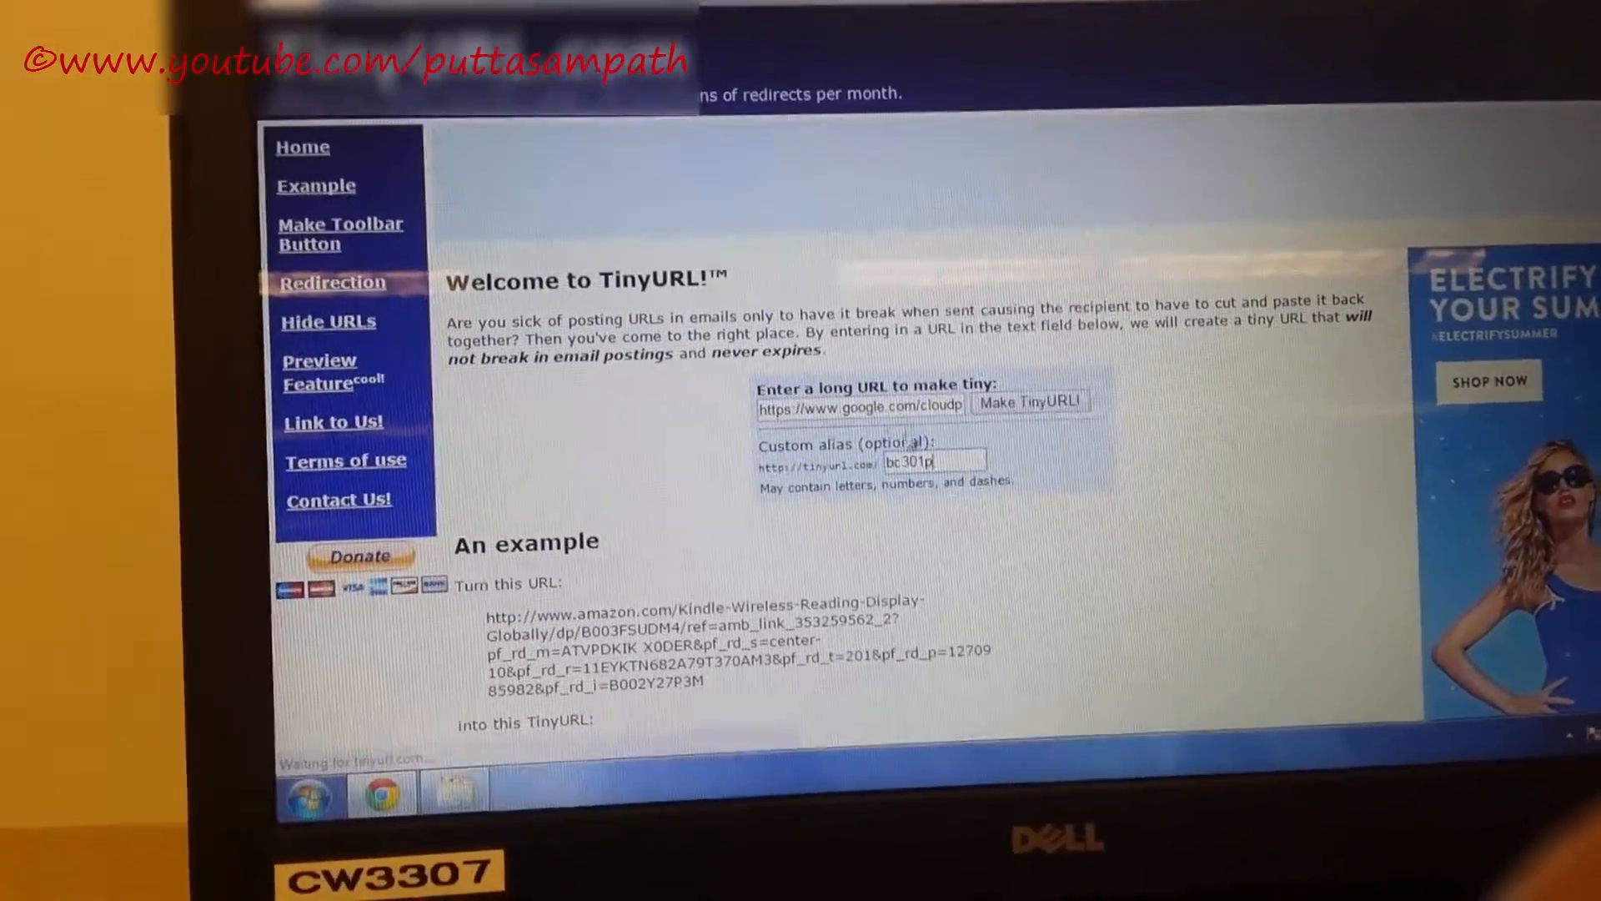
pyautogui.click(1031, 402)
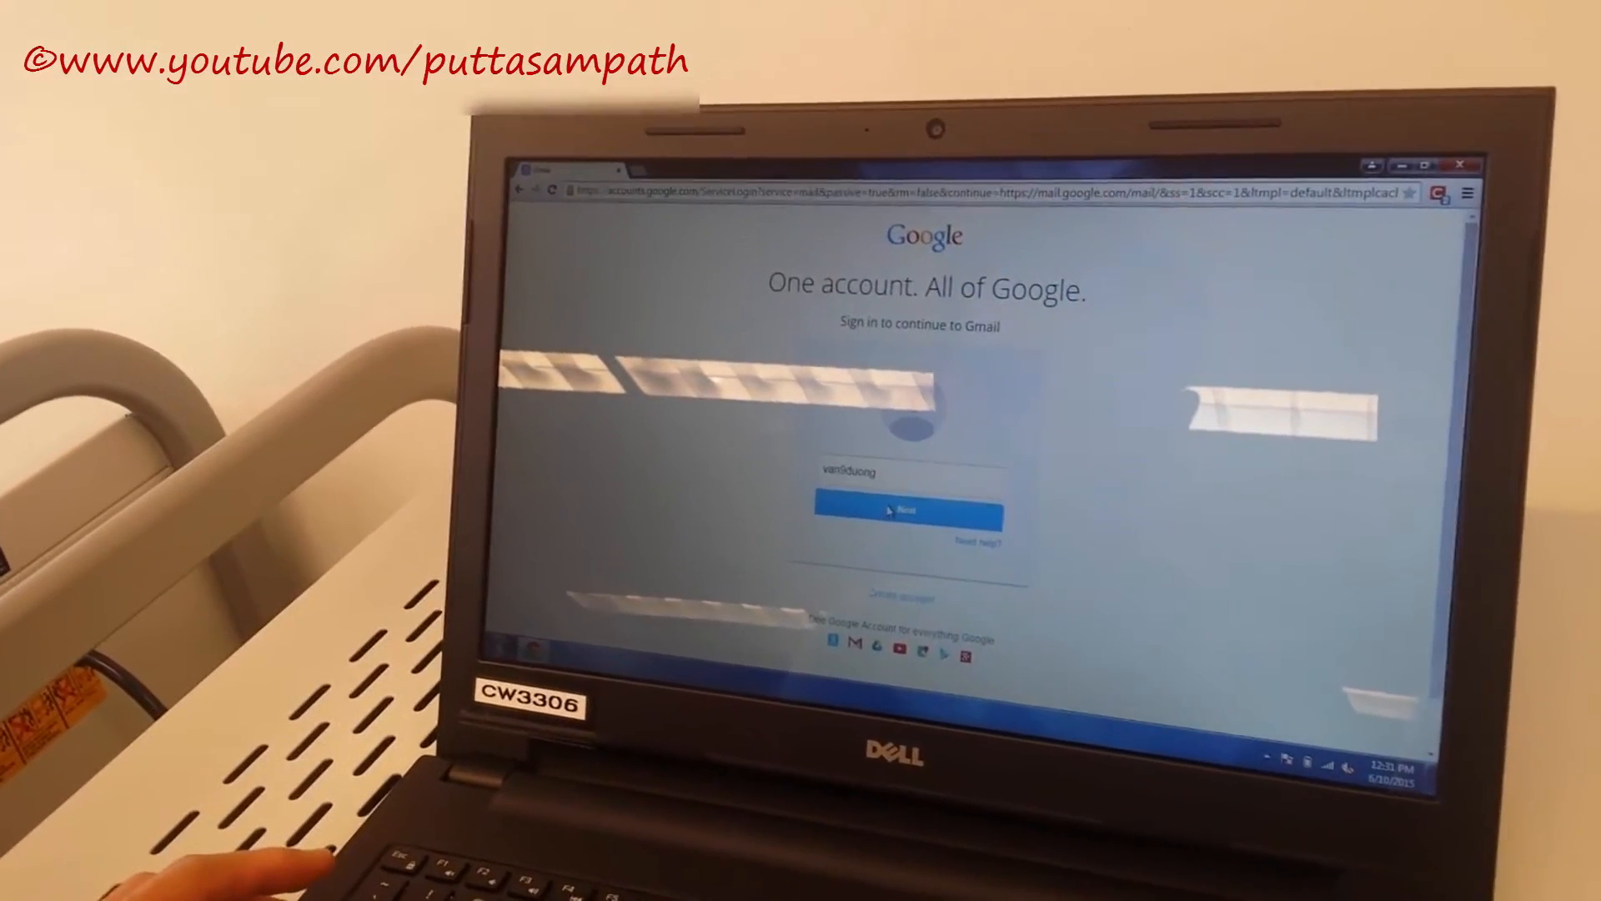
# Step: Continue the Gmail sign-in on the second laptop toward the shortened bc301 link
pyautogui.click(910, 511)
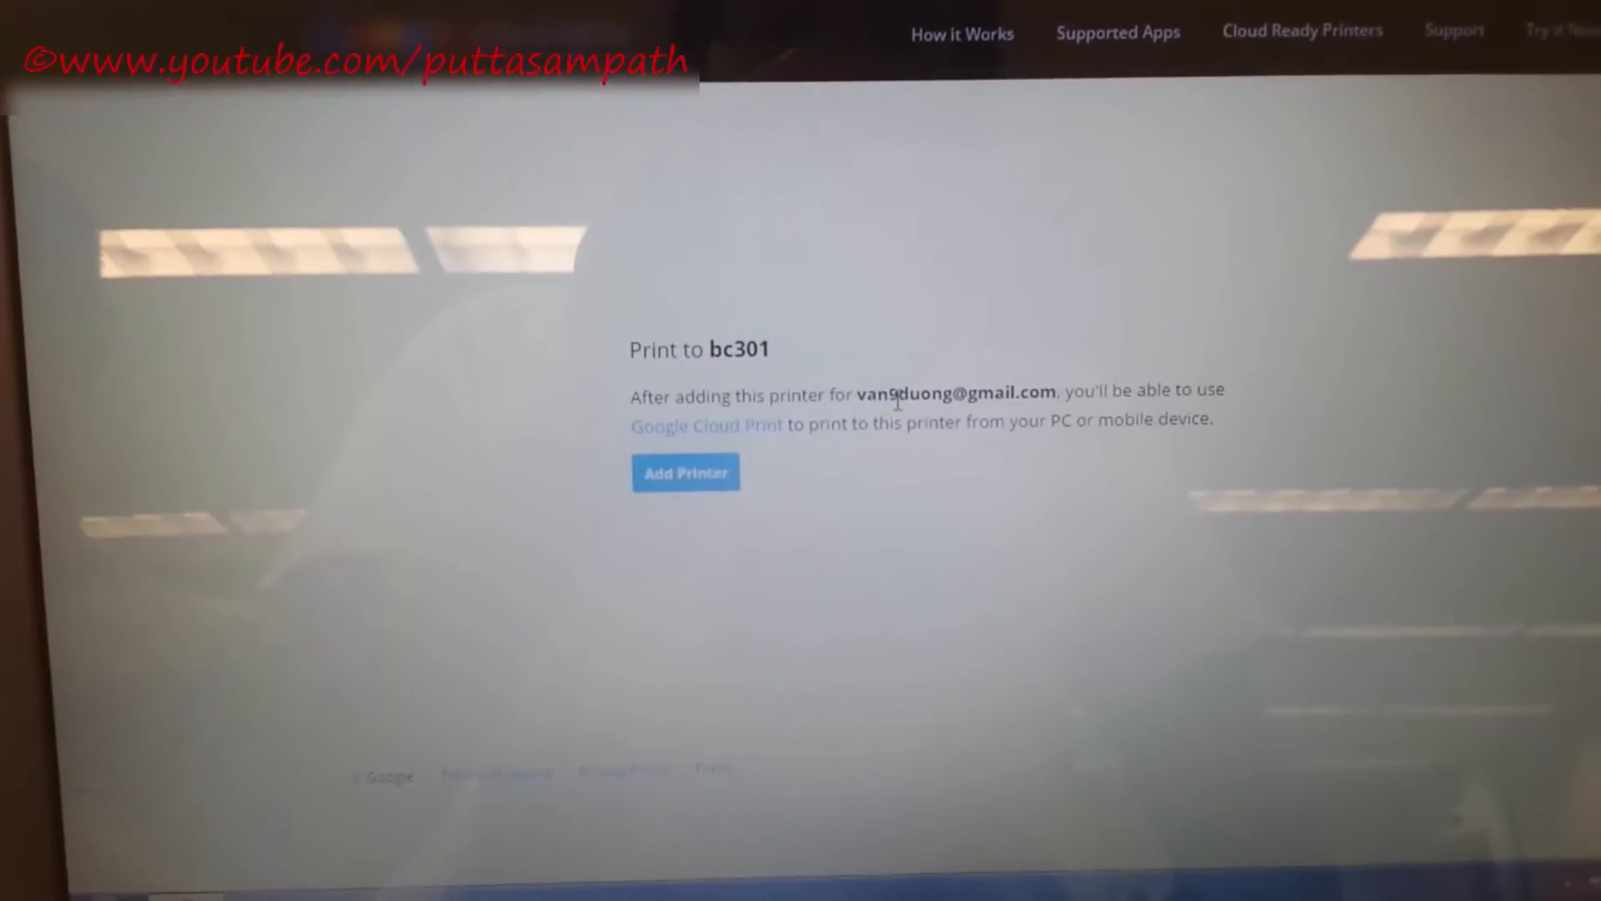
# Step: Add the shared bc301 printer to the second account via Add Printer
pyautogui.click(684, 472)
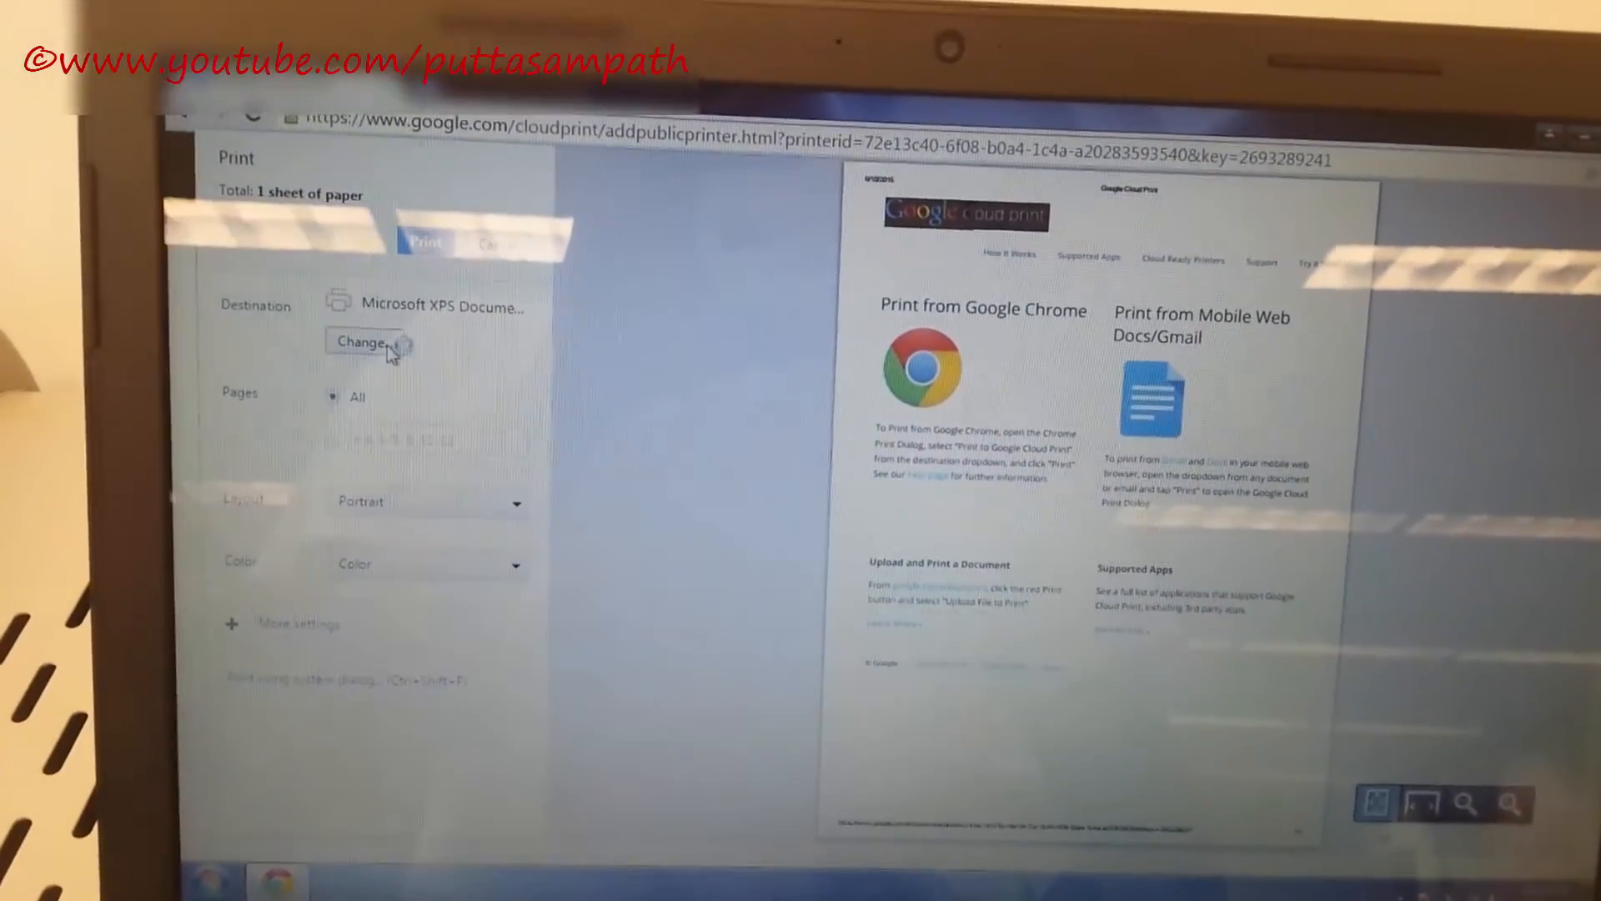
# Step: Change the print destination to bc301 under Google Cloud Print
pyautogui.click(362, 342)
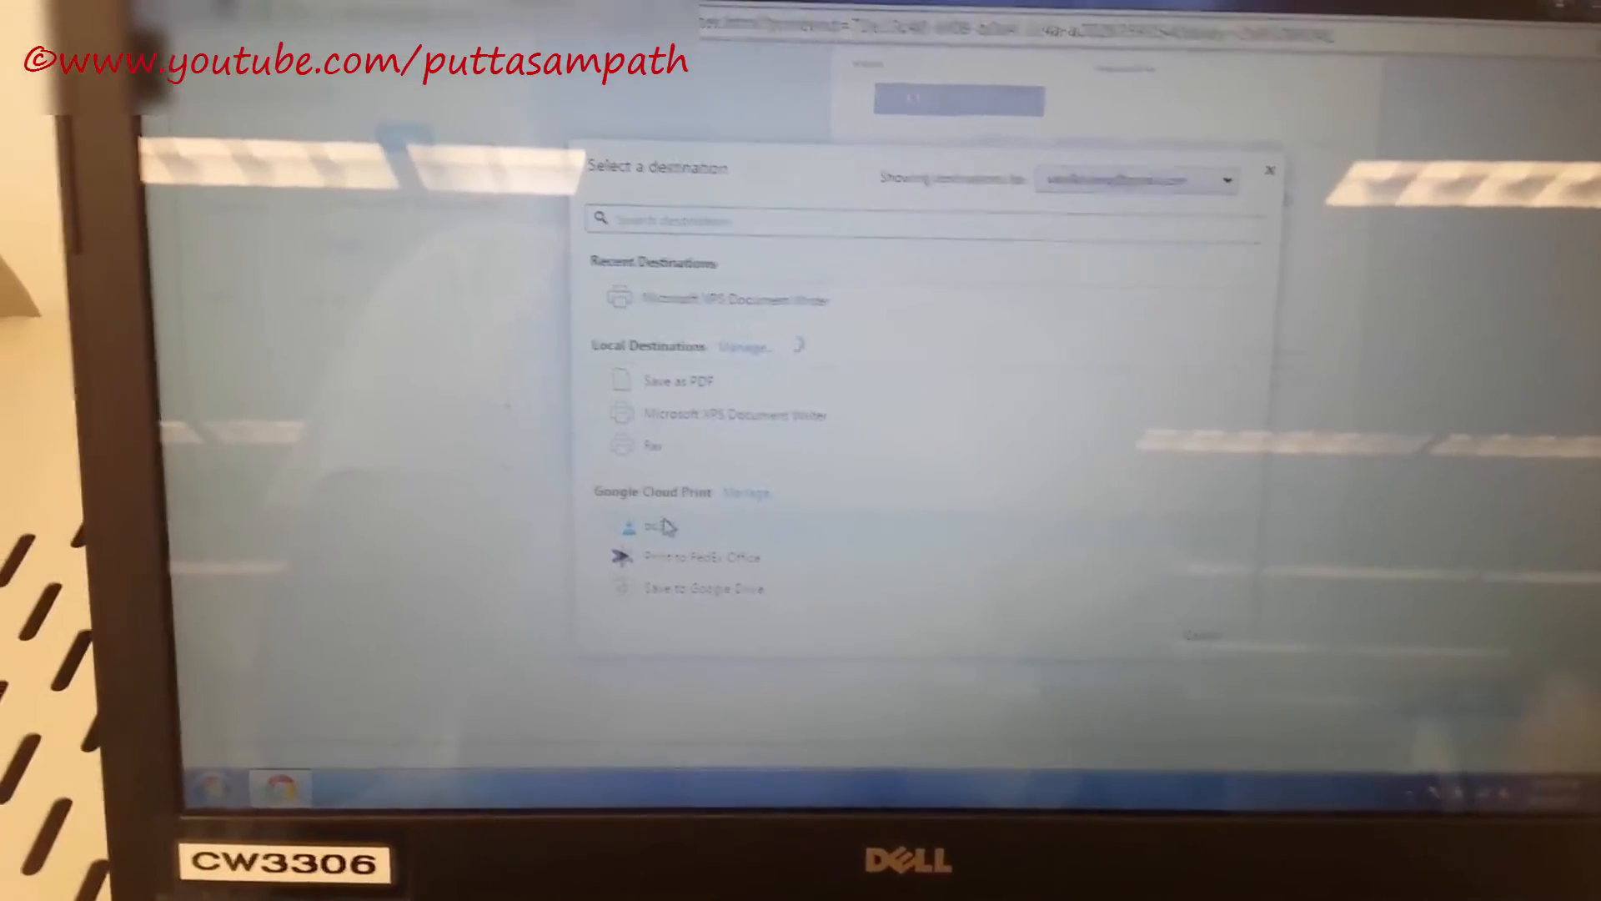
pyautogui.click(660, 527)
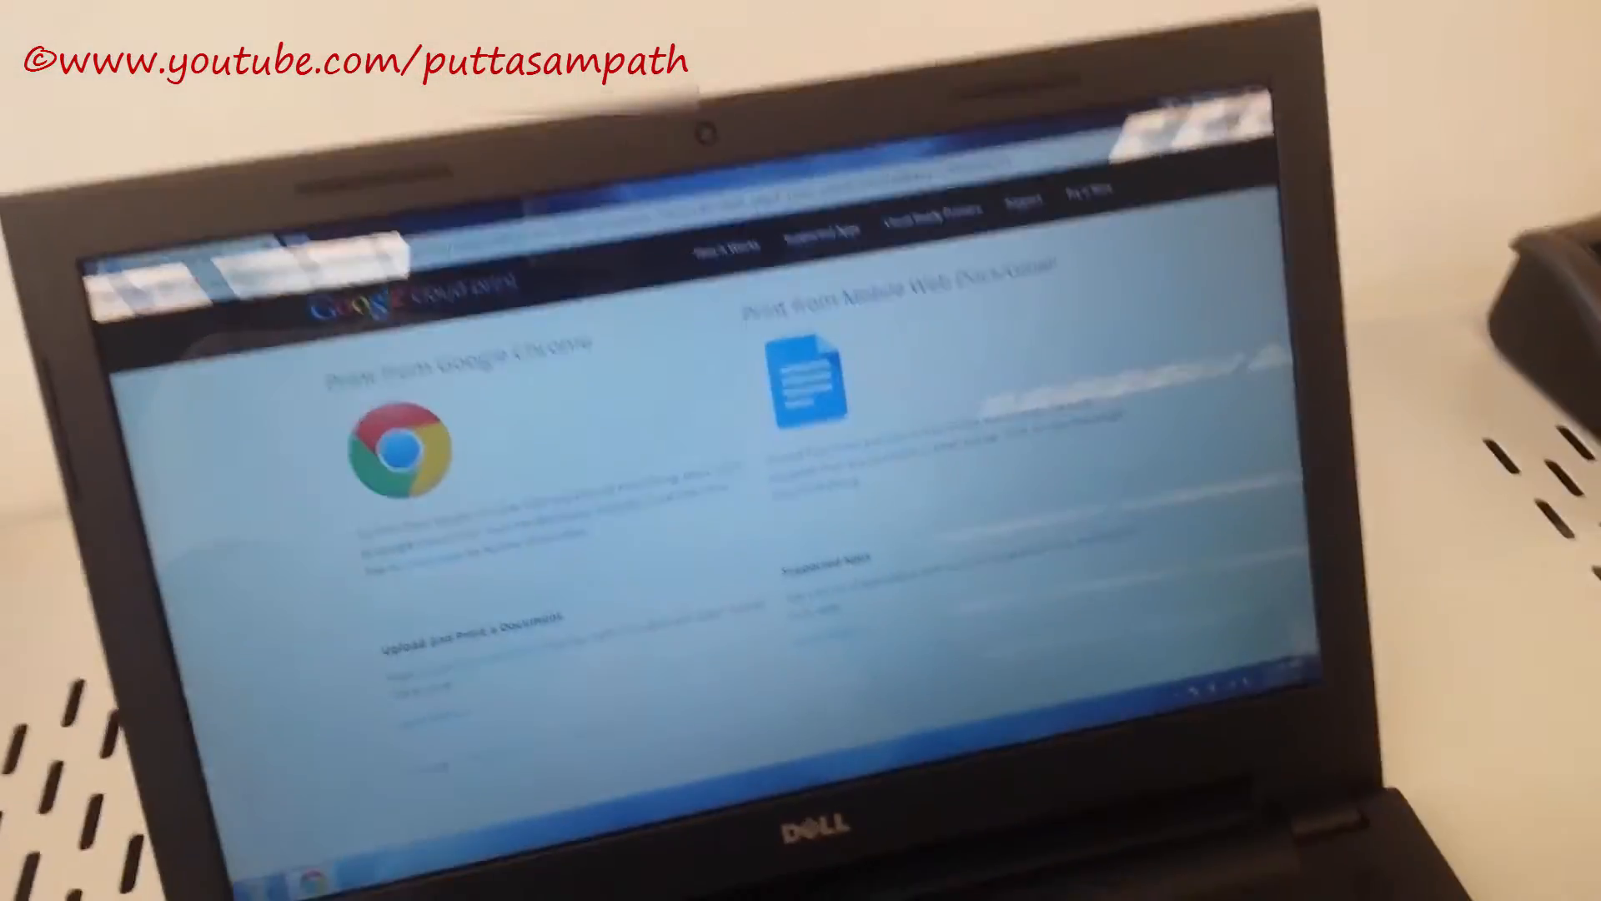
# Step: Navigate Chrome to the Google Cloud Print home page showing ways to print
pyautogui.click(1298, 172)
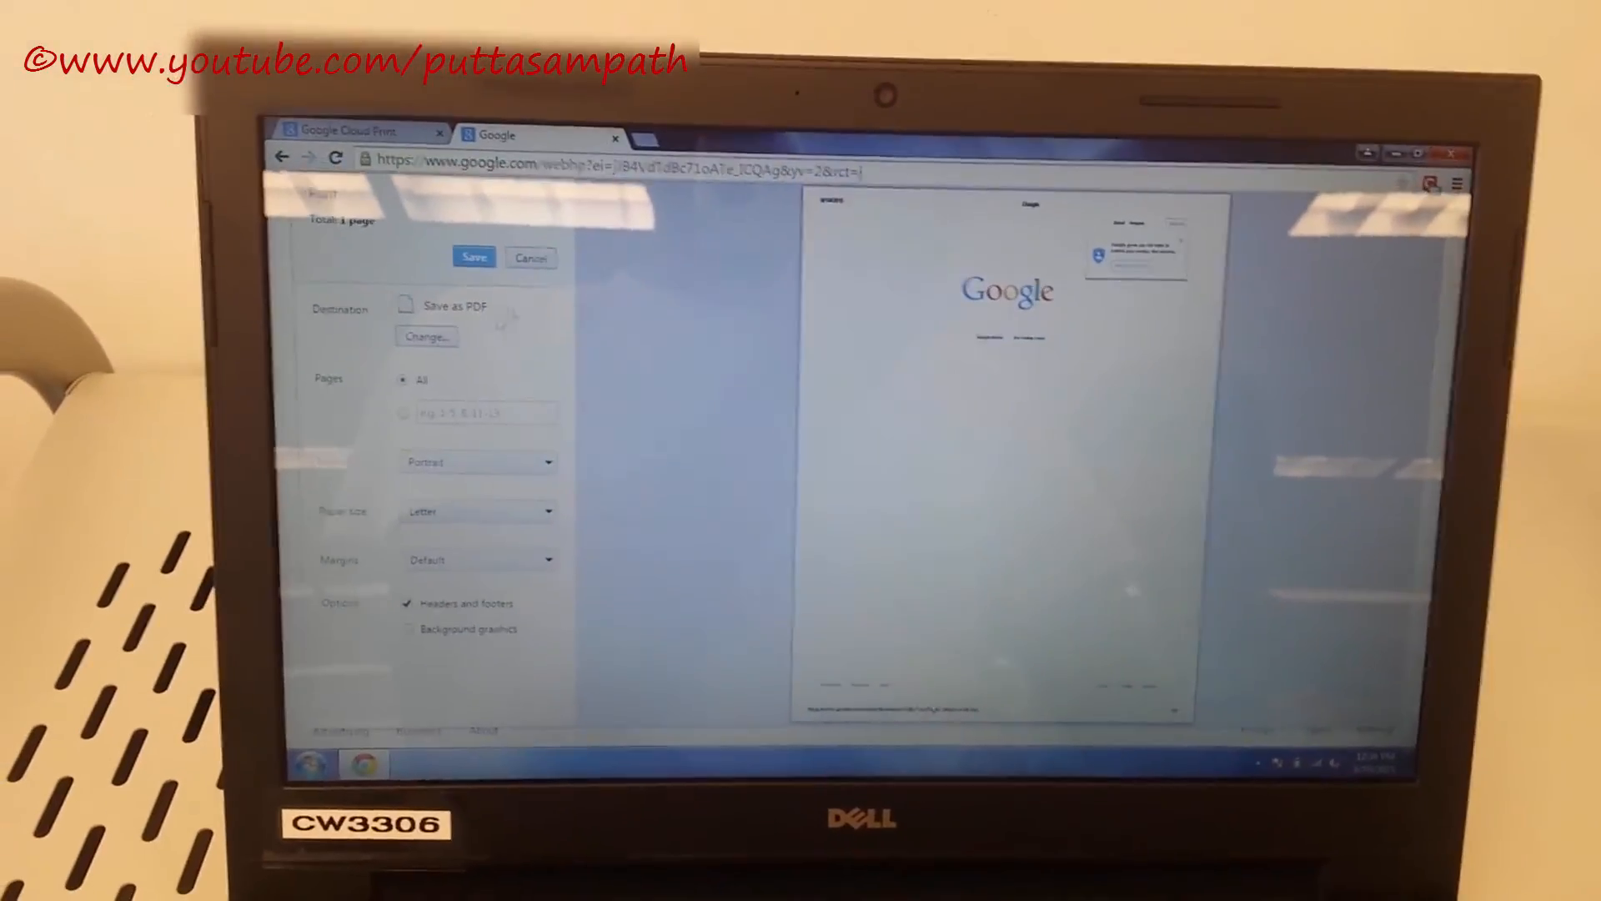
# Step: Bring up the Select a destination list, which shows only local options like Save as PDF
pyautogui.click(426, 337)
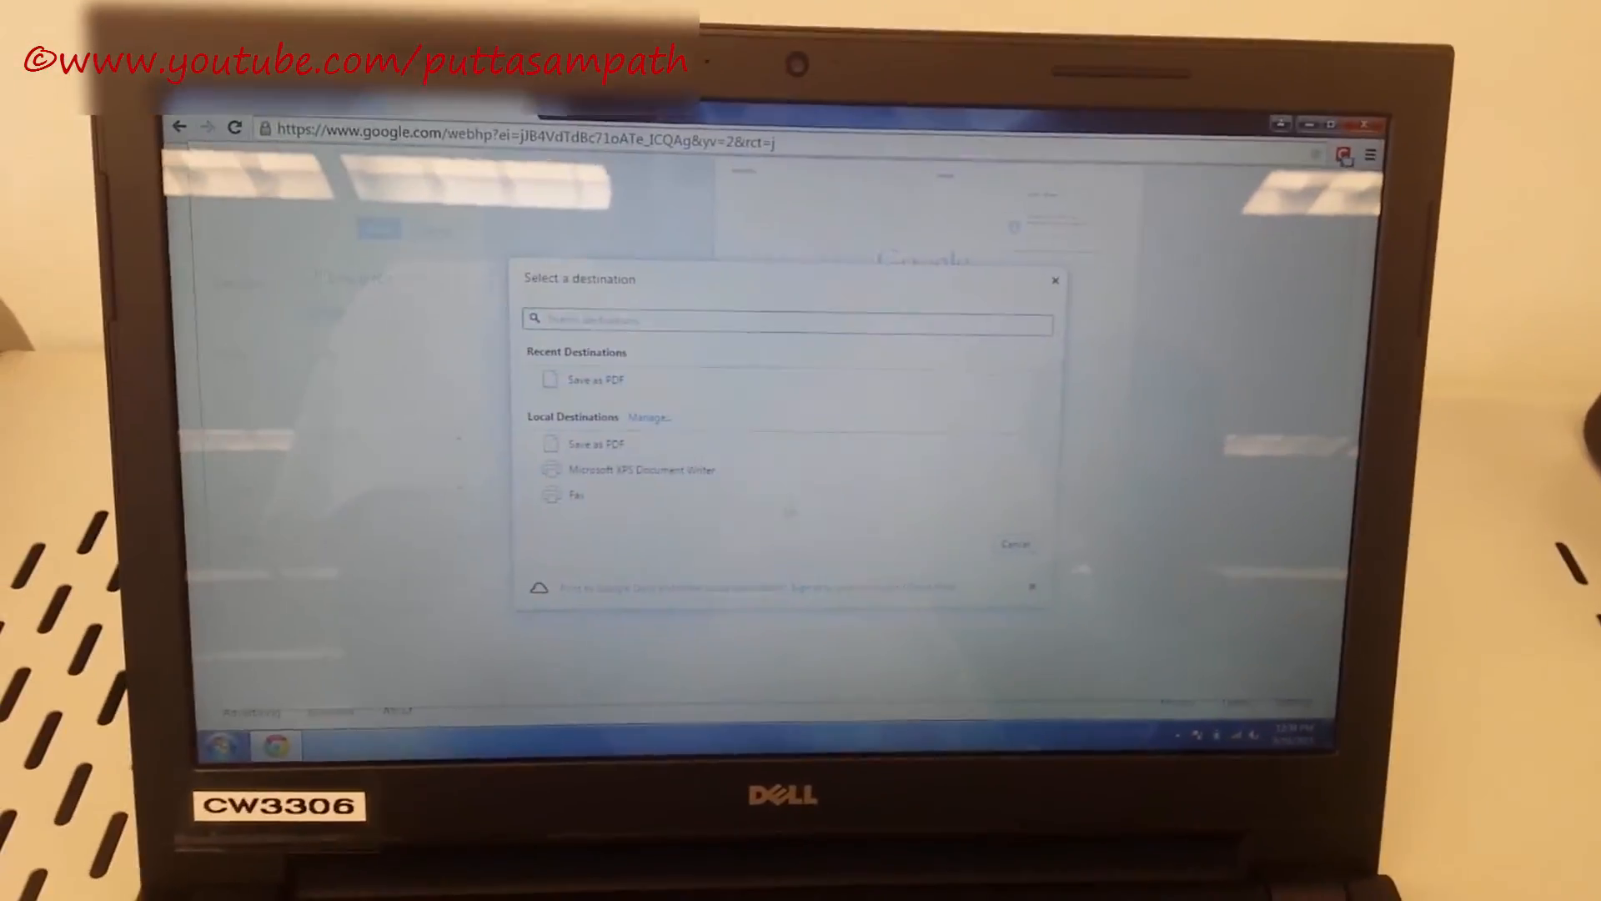